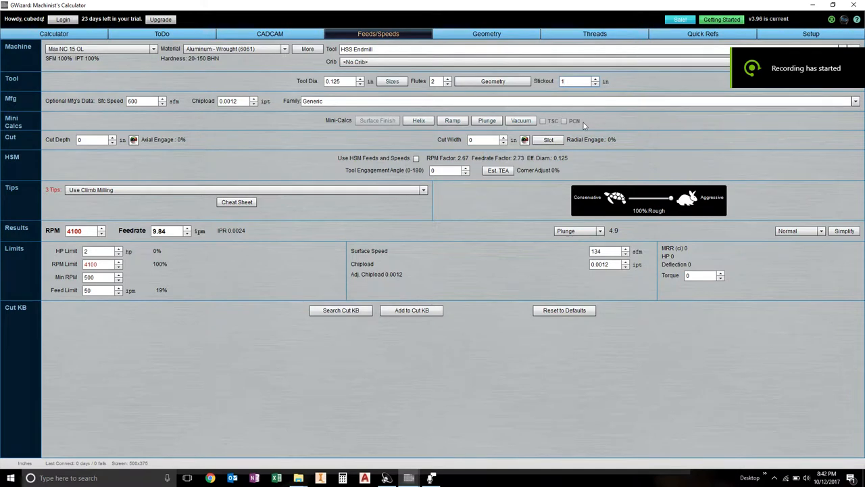
- Enter 0.625 as the tool stickout for the 1/8" HSS endmill
click(574, 81)
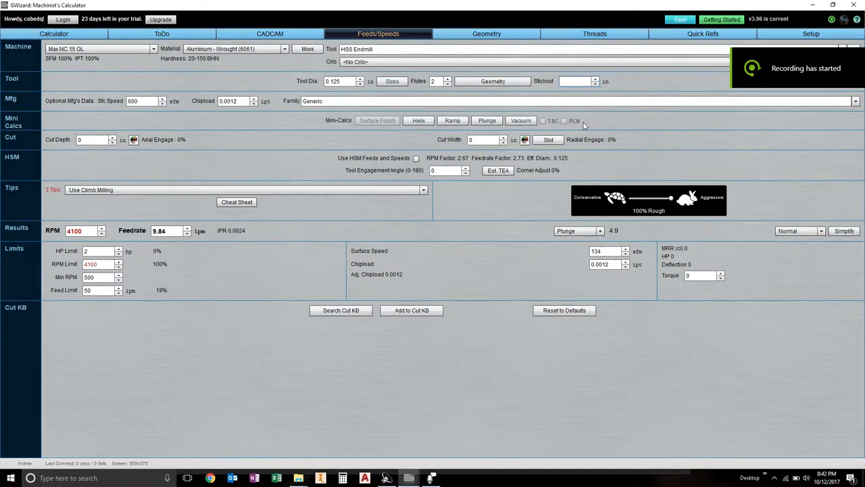
text(0.625)
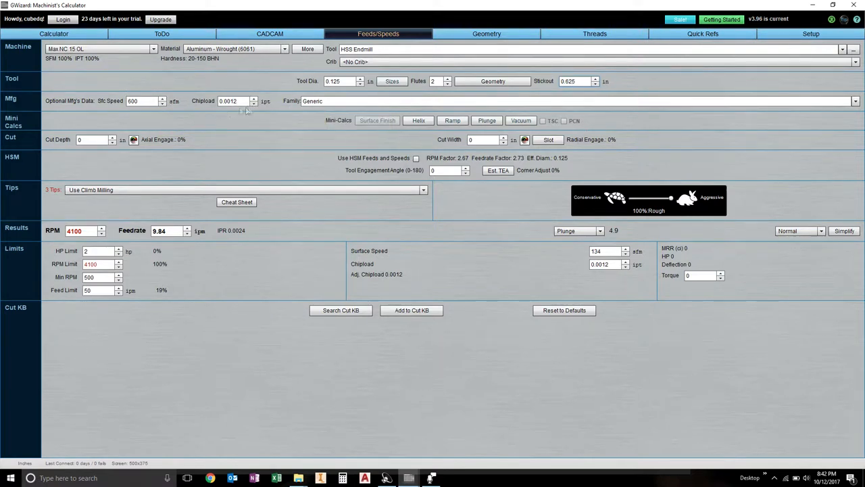
mouse_move(228, 101)
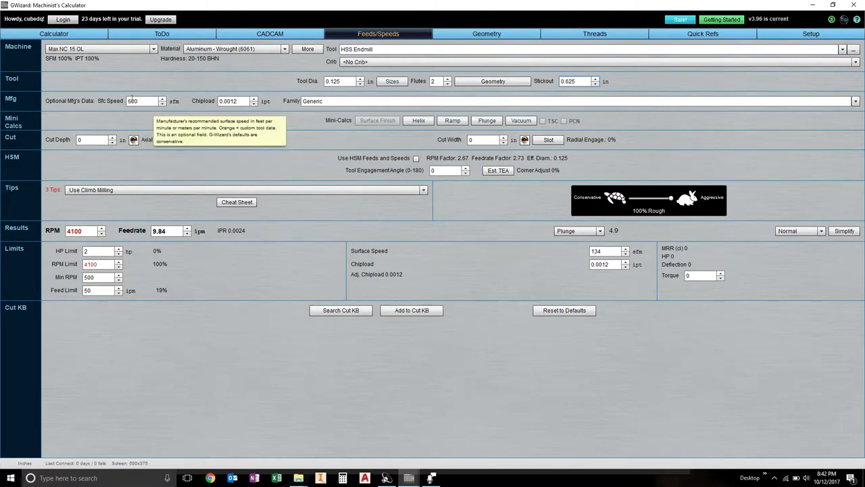
mouse_move(121, 122)
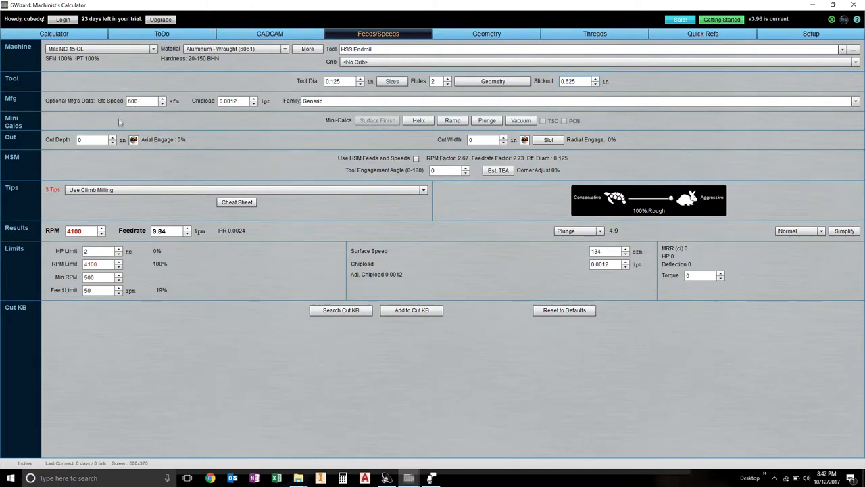
- Enter cut depth 0.125 in and cut width 0.04 in, recalculating feedrate to 7.383 ipm
click(91, 140)
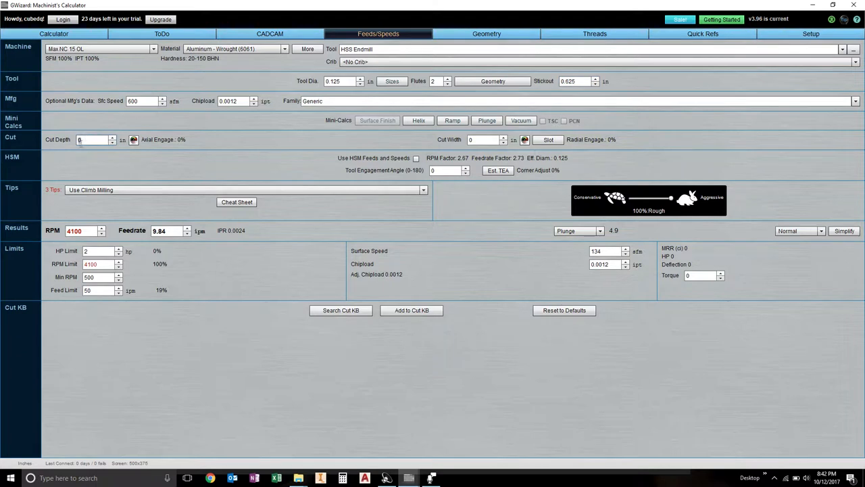
text(12)
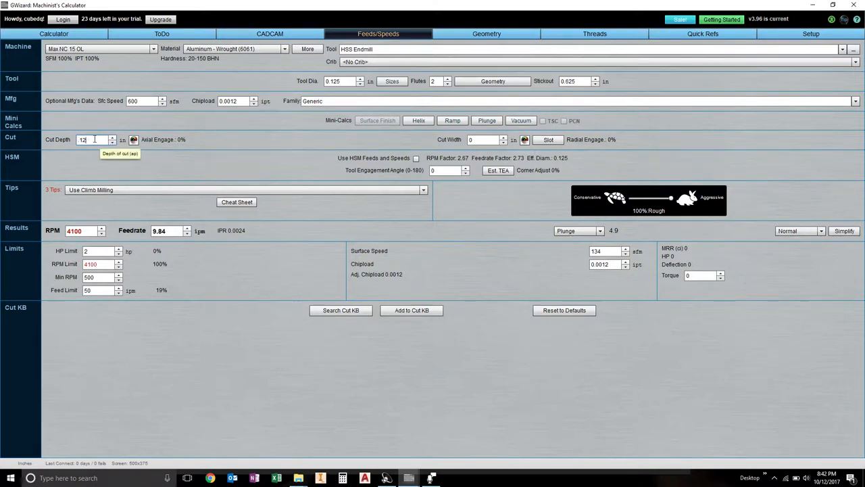
text(0.125)
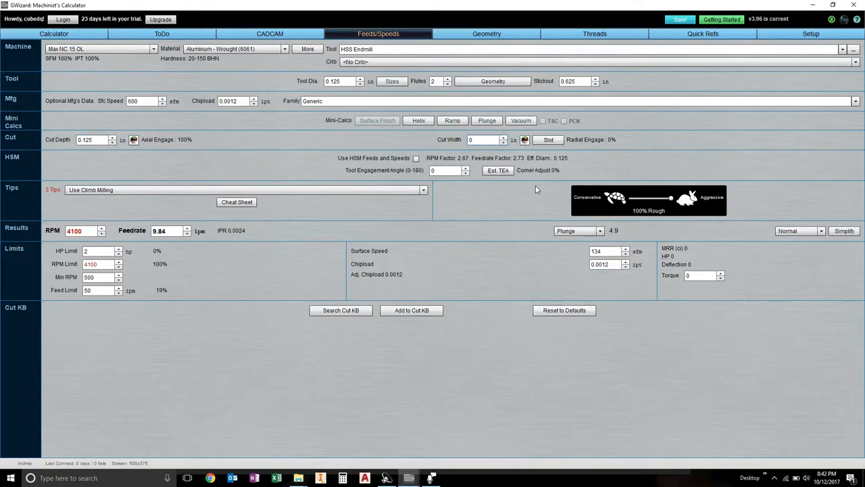
text(.04)
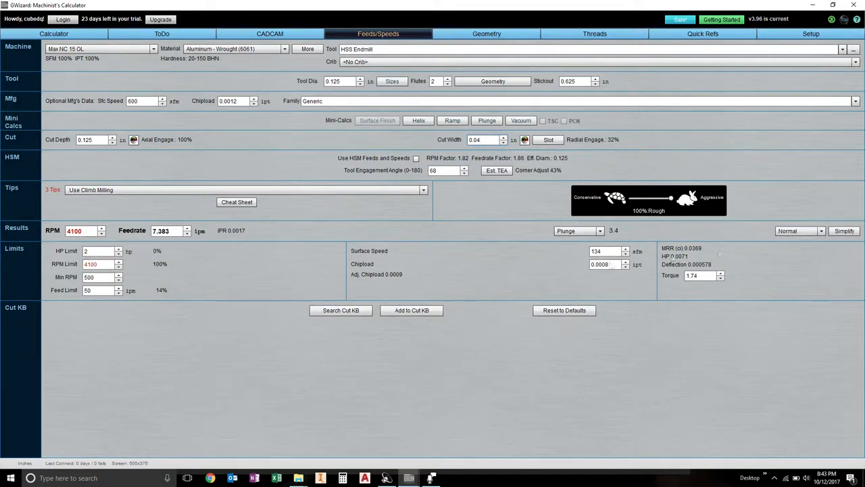
mouse_move(599, 230)
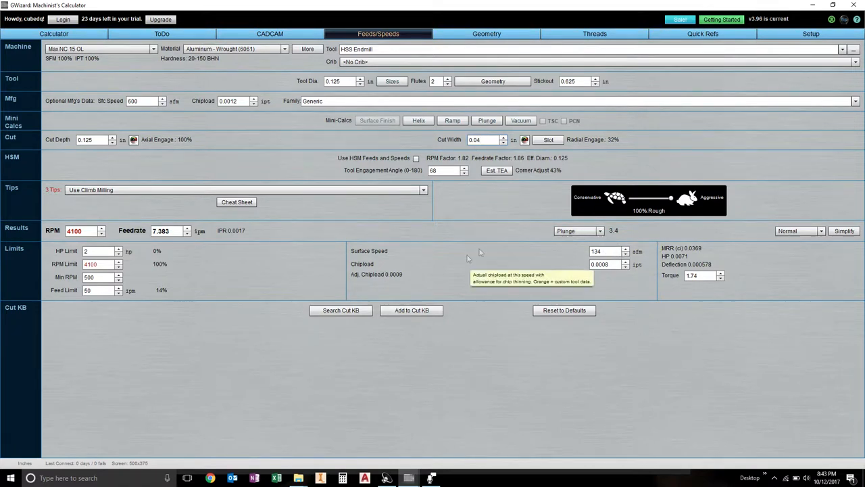
- Enter 20 ipm as the feedrate, flagging deflection and raising chipload to 0.0024 ipt
text(20)
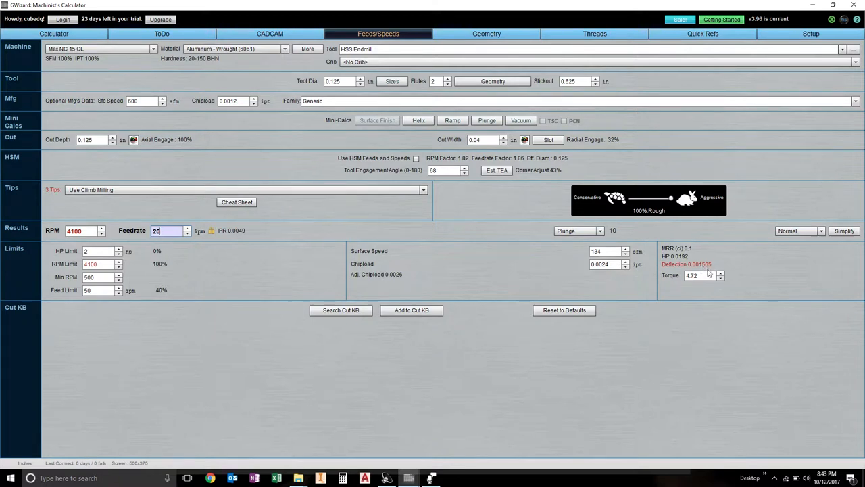
mouse_move(705, 269)
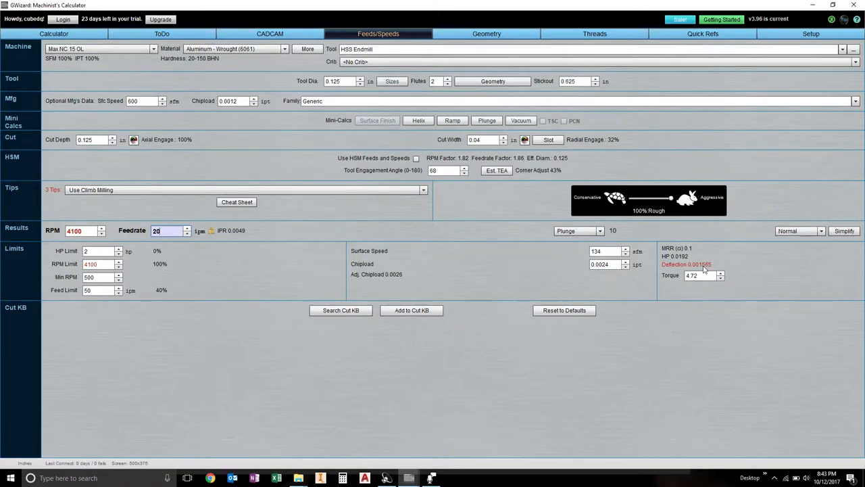
mouse_move(696, 276)
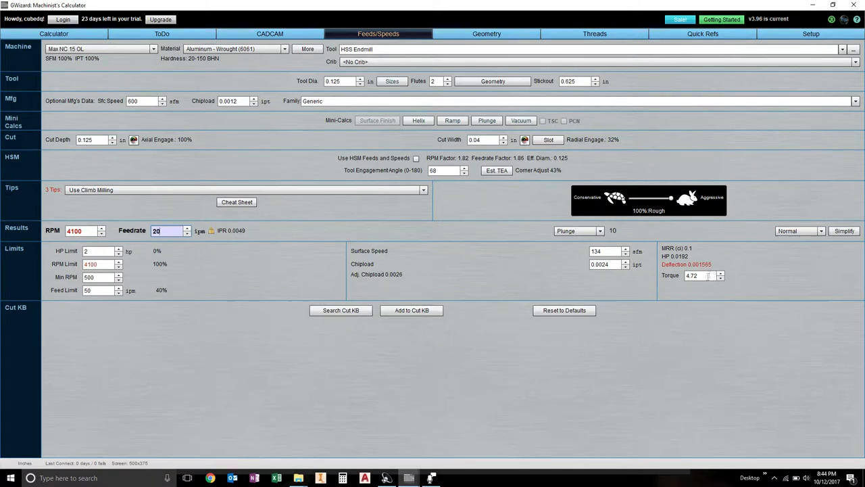
mouse_move(703, 276)
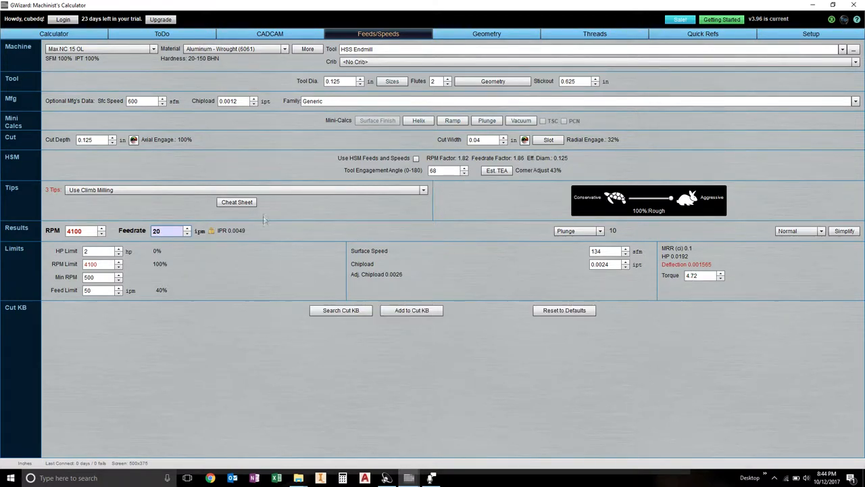
mouse_move(240, 165)
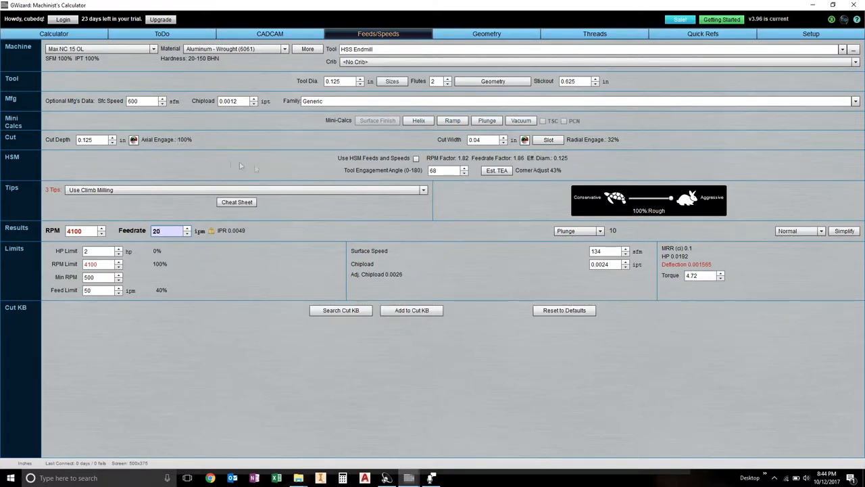
mouse_move(355, 229)
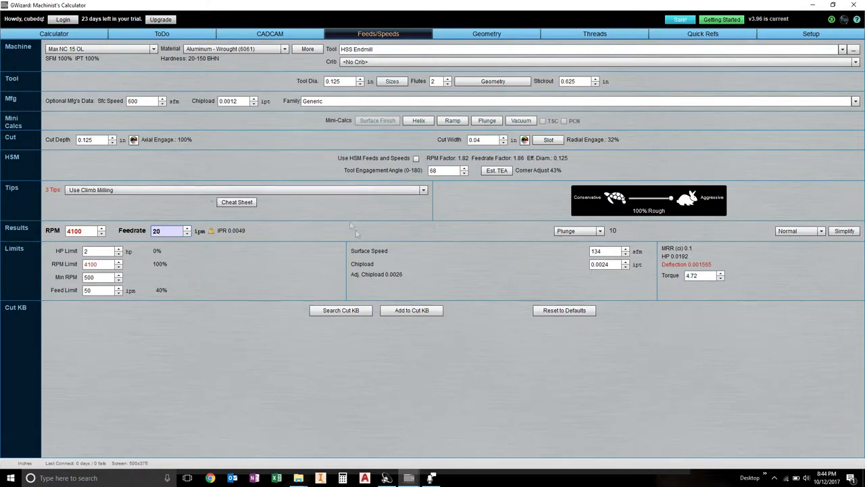
mouse_move(700, 272)
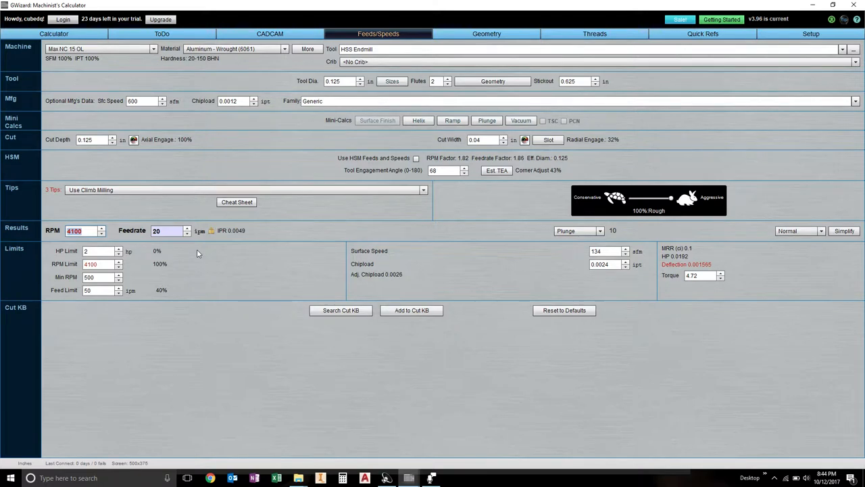
- Enter 6800 RPM, dropping feedrate to 12.245 ipm and clearing the deflection warning
text(6)
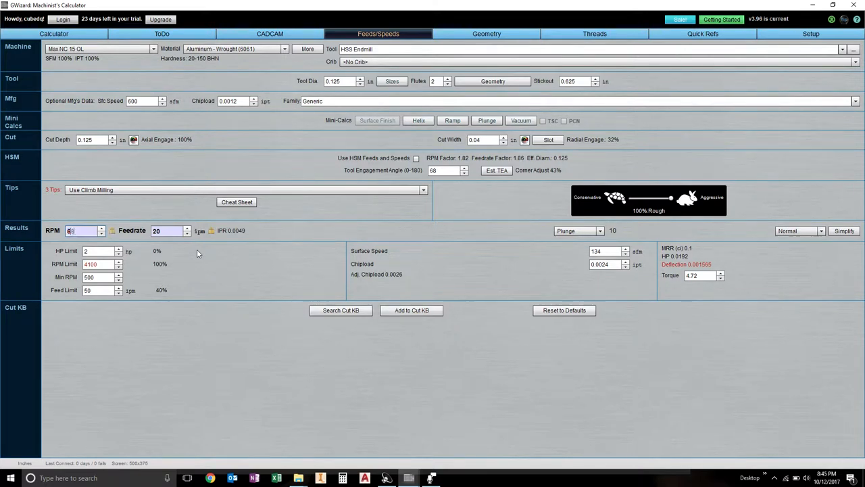
text(6800)
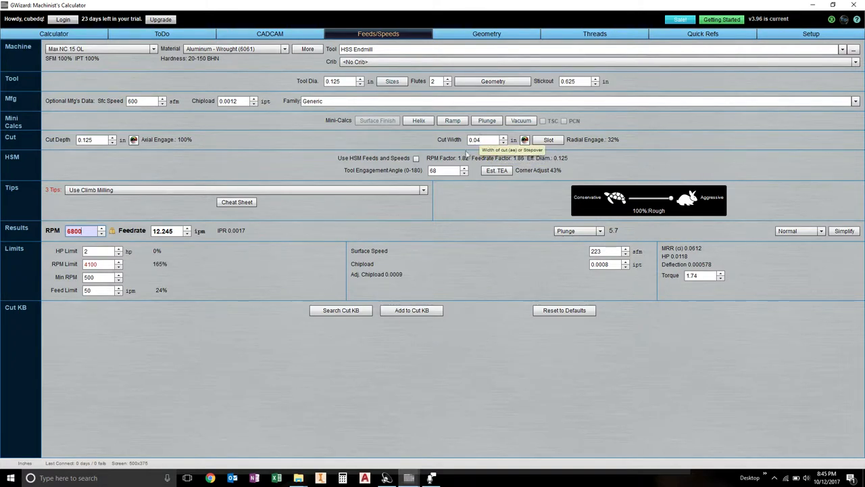
mouse_move(400, 280)
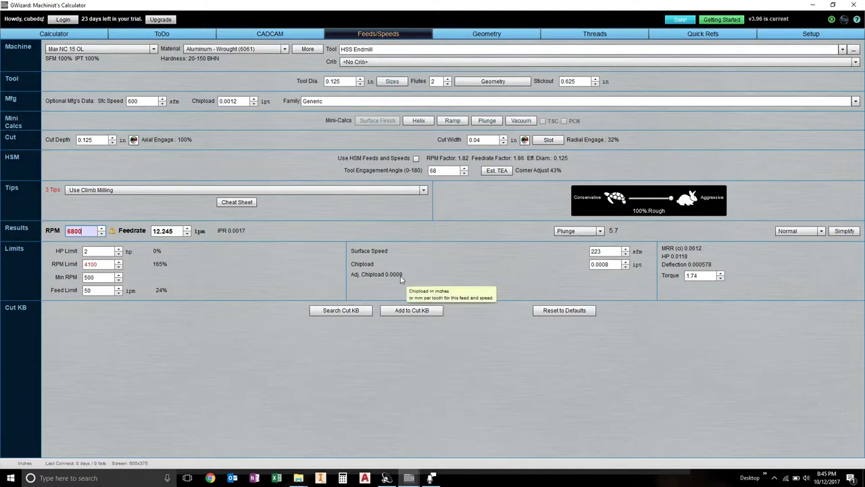
mouse_move(407, 274)
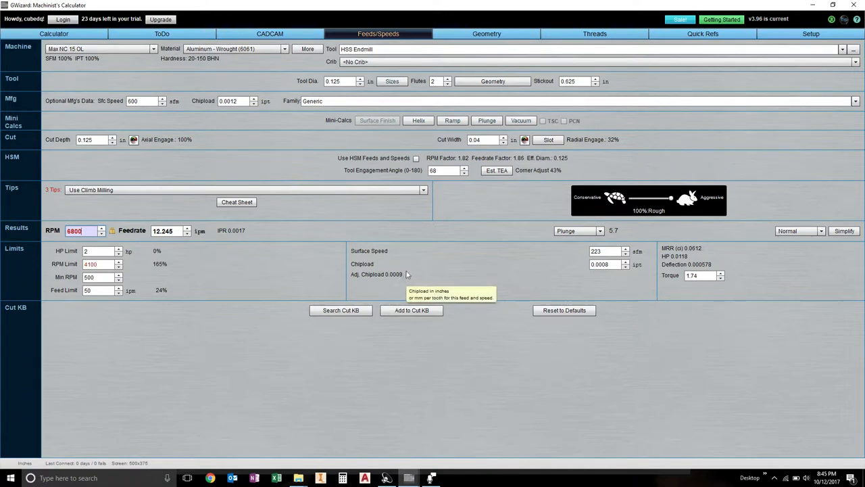
mouse_move(318, 197)
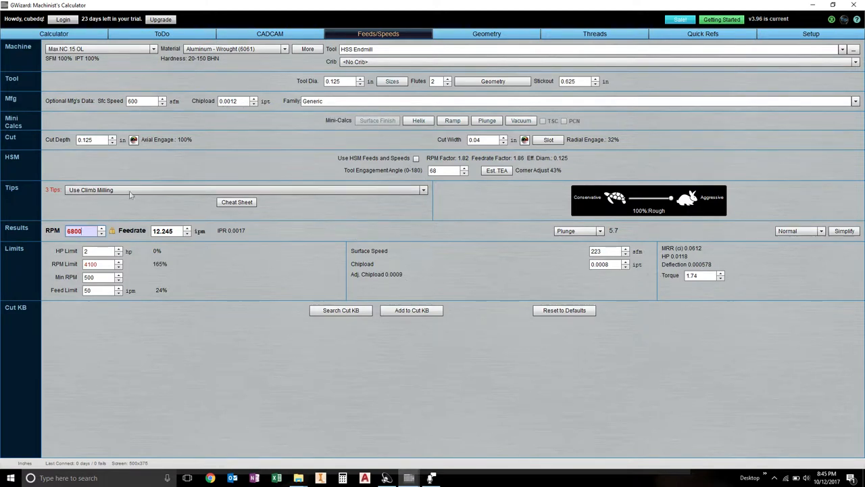
mouse_move(74, 230)
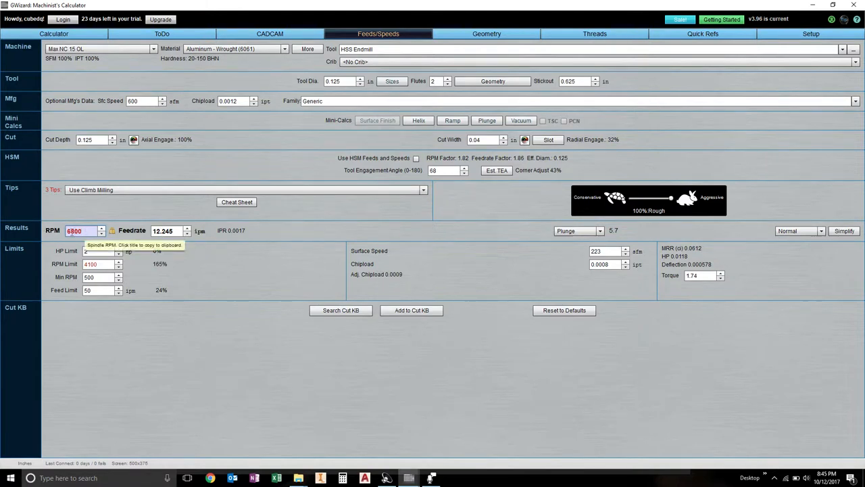
mouse_move(162, 231)
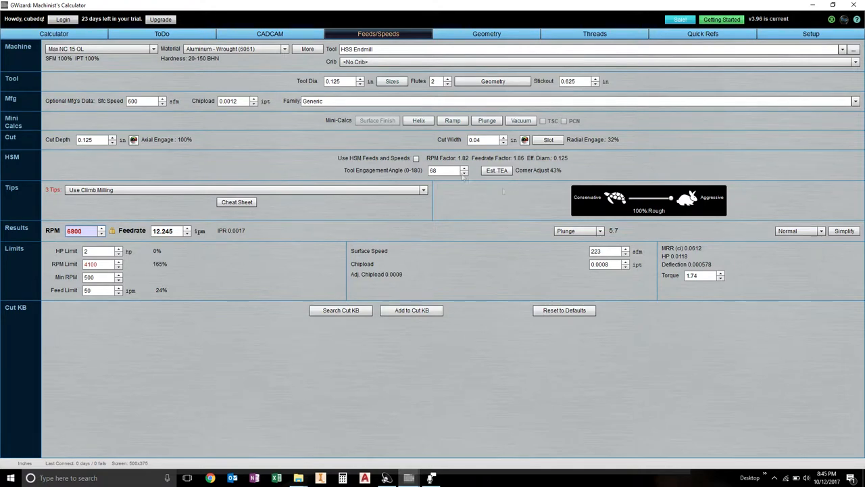
mouse_move(170, 230)
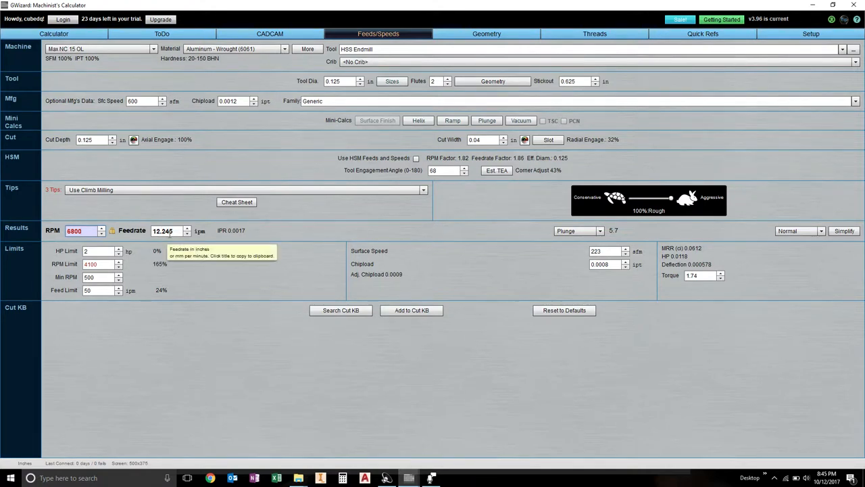
- Enter 20 ipm feedrate at 6800 RPM, giving chipload 0.0015 ipt and torque 2.85
text(20)
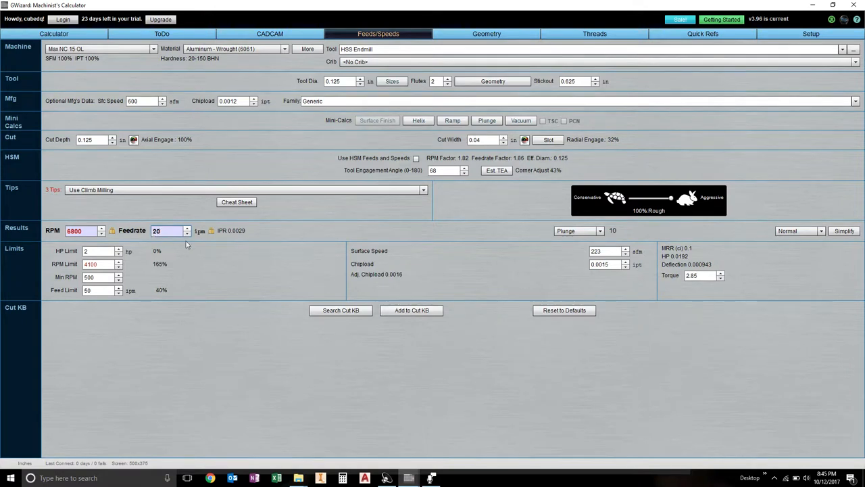
mouse_move(162, 231)
text(4100)
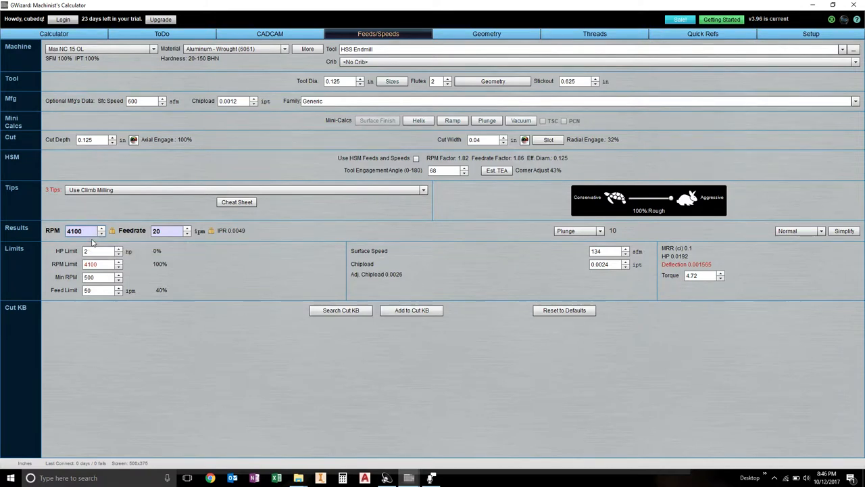
mouse_move(701, 268)
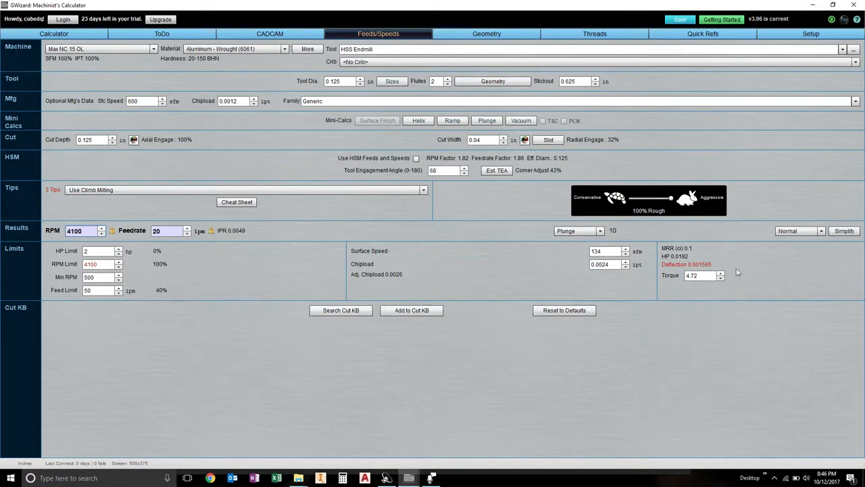
mouse_move(493, 184)
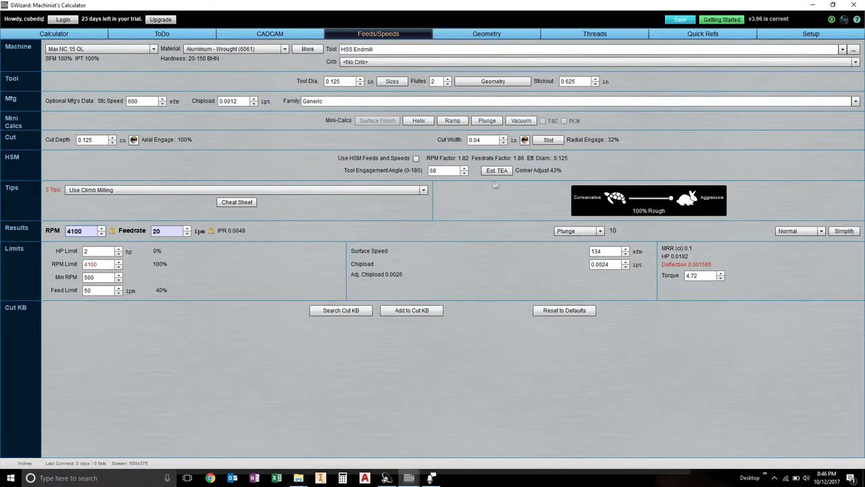
- With cut width at 0.03 in, replace the 25 ipm feedrate with 20 ipm
click(484, 139)
text(0.03)
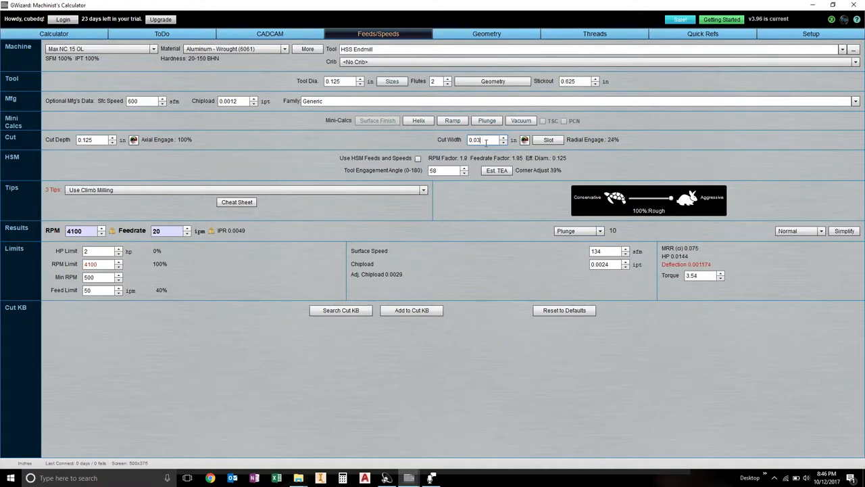
mouse_move(574, 188)
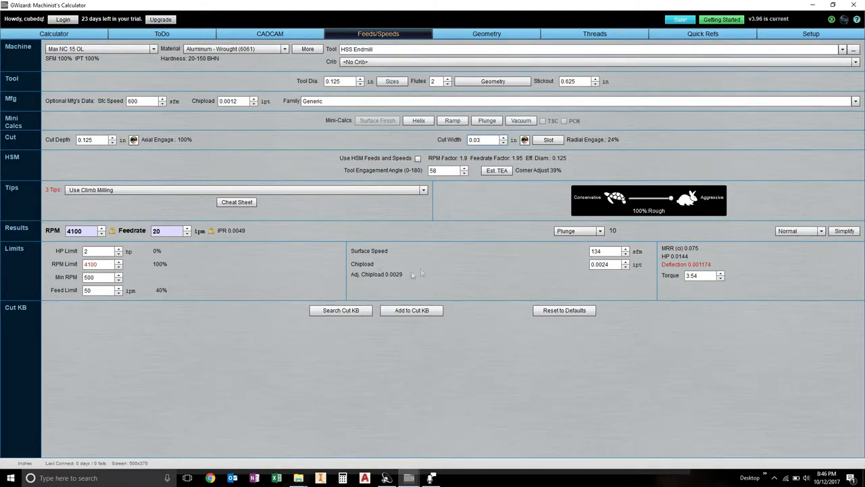
mouse_move(703, 271)
text(25)
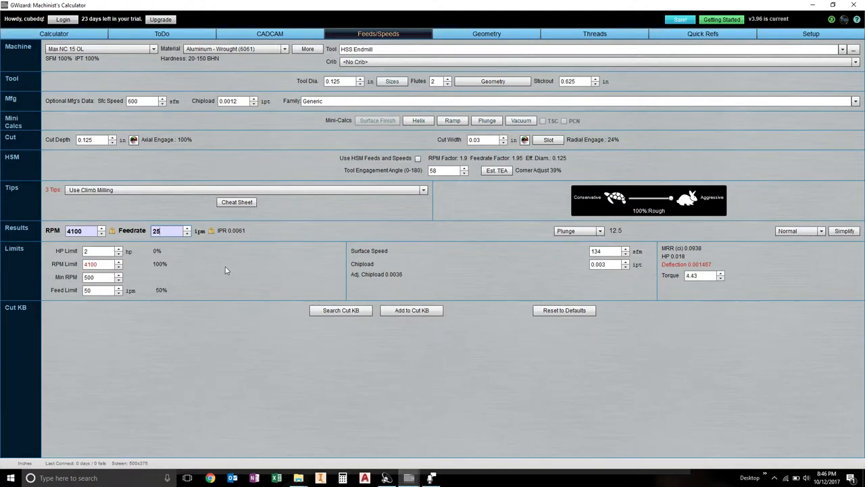
click(168, 230)
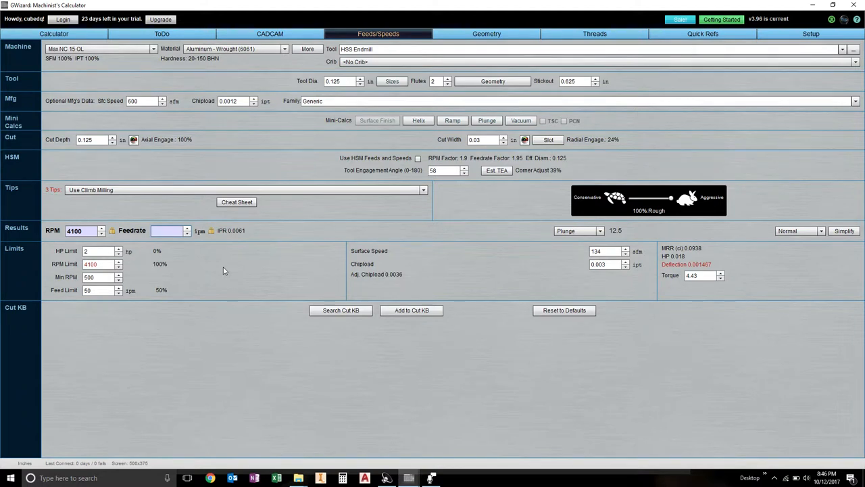
text(20)
click(85, 231)
text(6800)
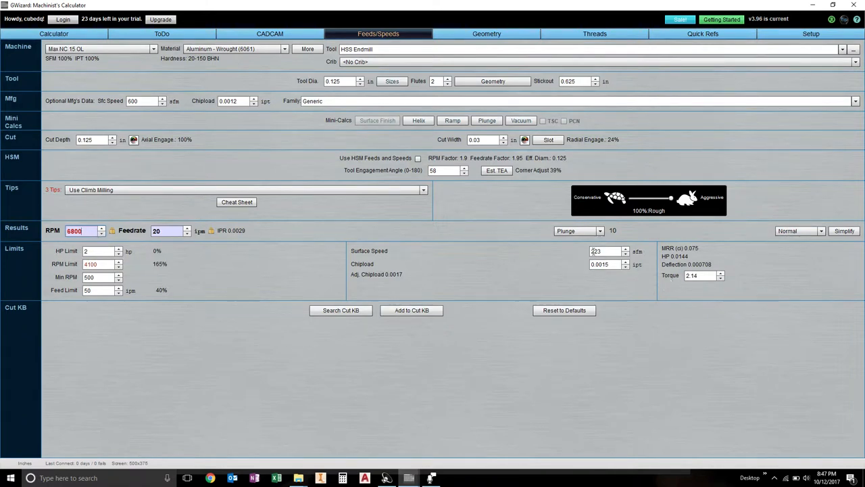
mouse_move(596, 251)
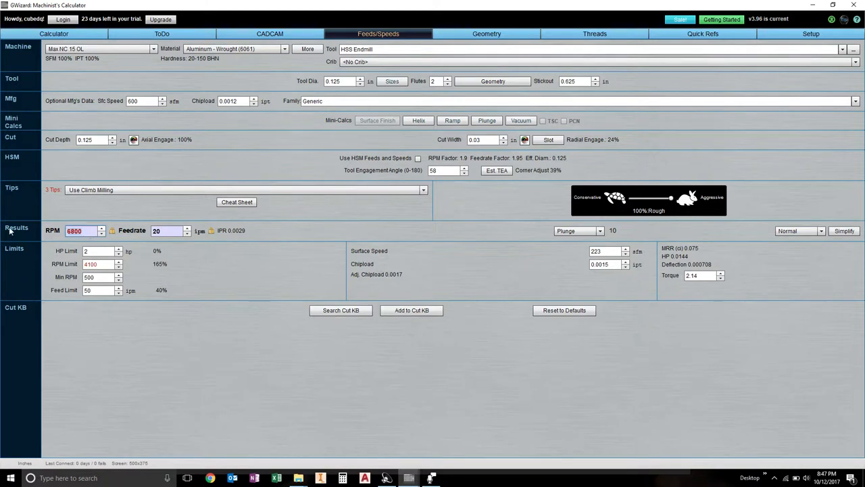
- Enter 10000 RPM, recalculating feedrate to 19.668 ipm and torque to 1.43
text(10000)
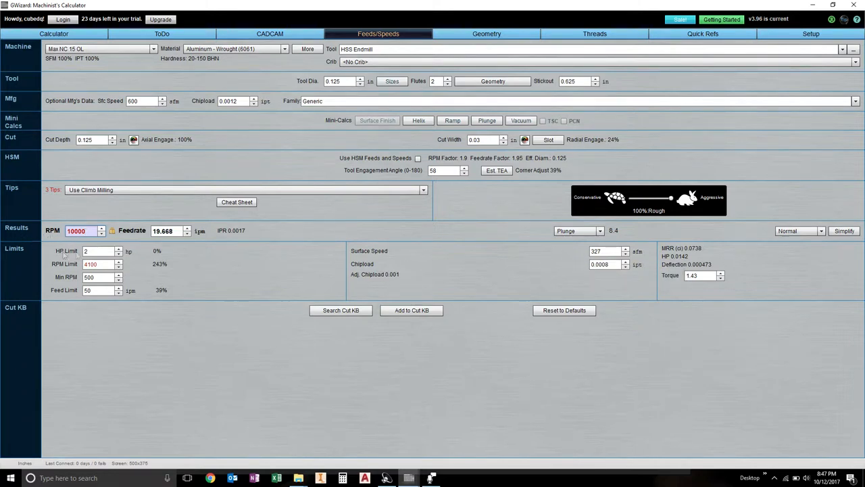
mouse_move(341, 94)
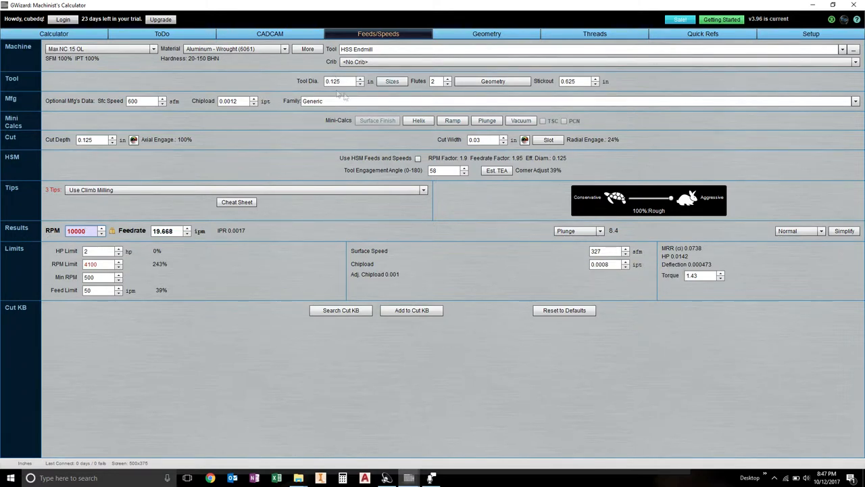
mouse_move(605, 251)
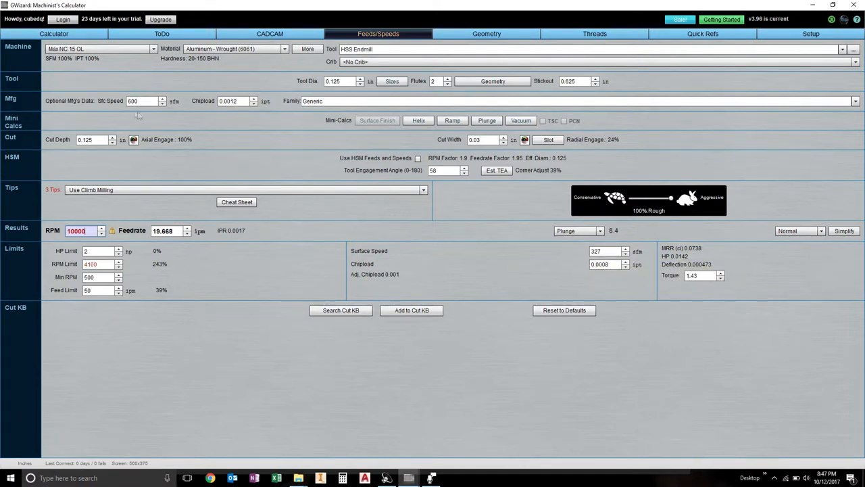
mouse_move(133, 100)
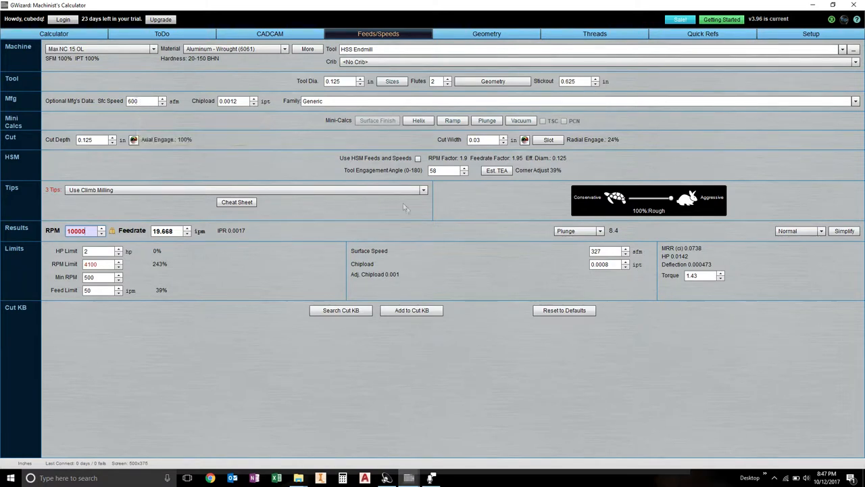
mouse_move(400, 274)
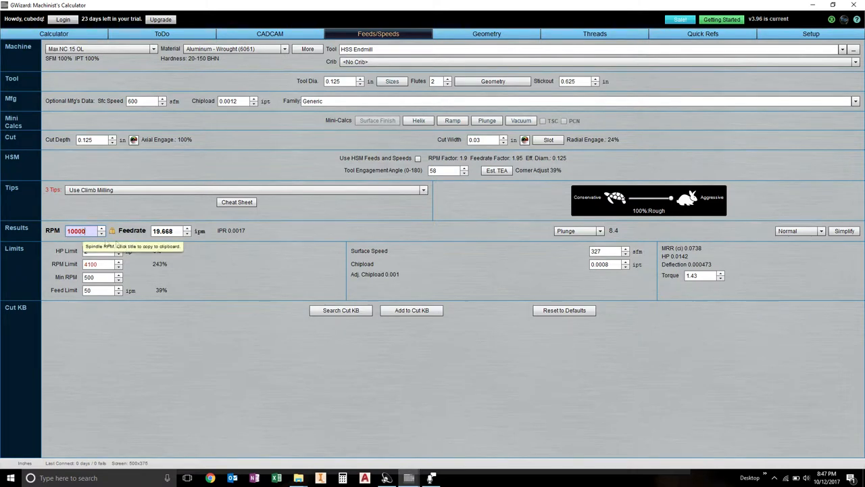
mouse_move(384, 243)
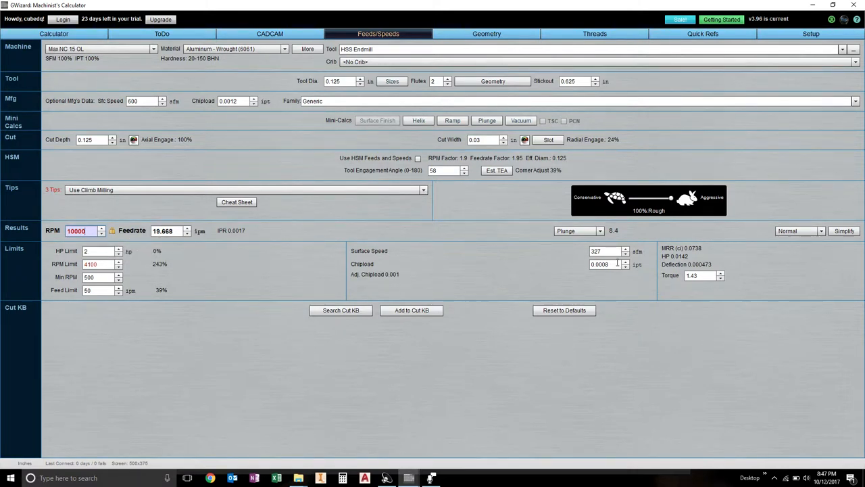
mouse_move(700, 269)
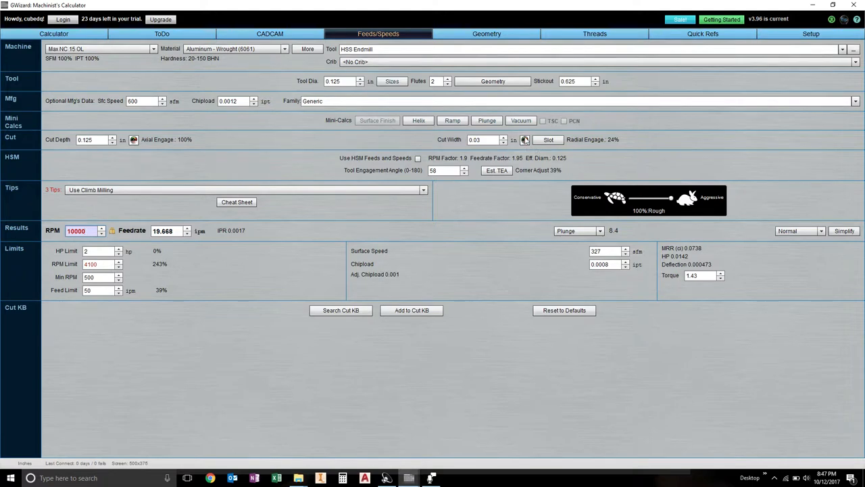
mouse_move(525, 139)
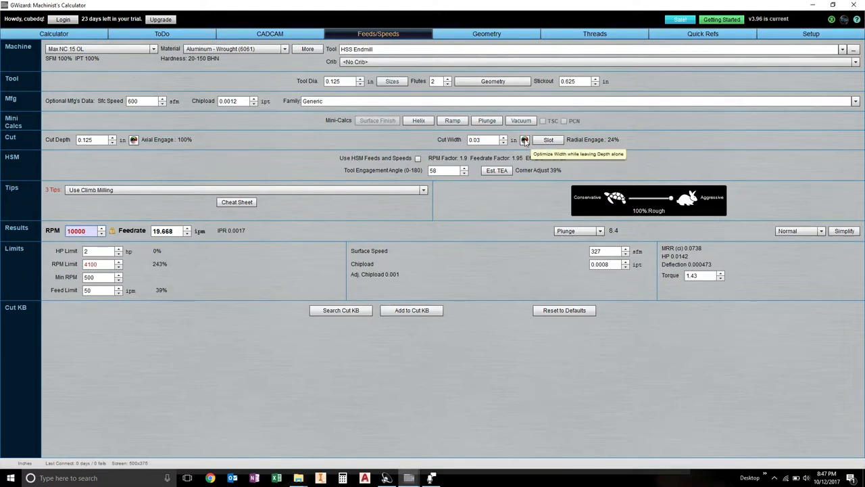
- Run the cut width optimizer at 0.0013 max deflection, applying a 0.0845 in cut width
click(524, 140)
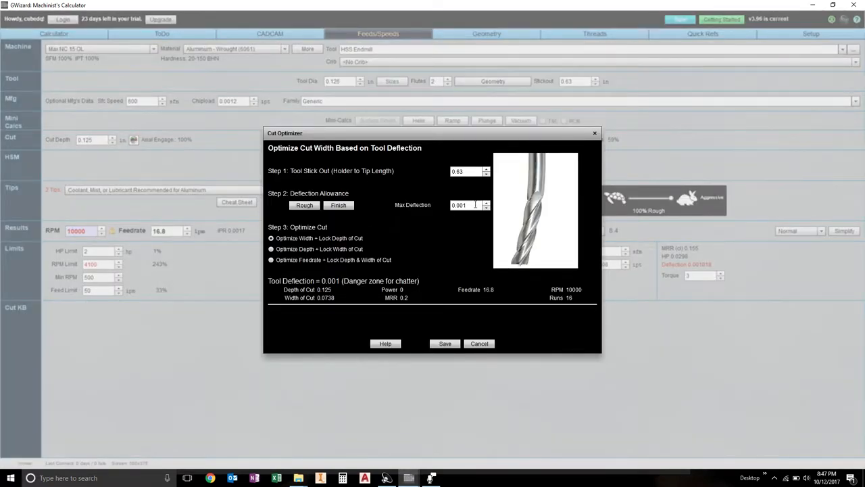
click(467, 205)
text(3)
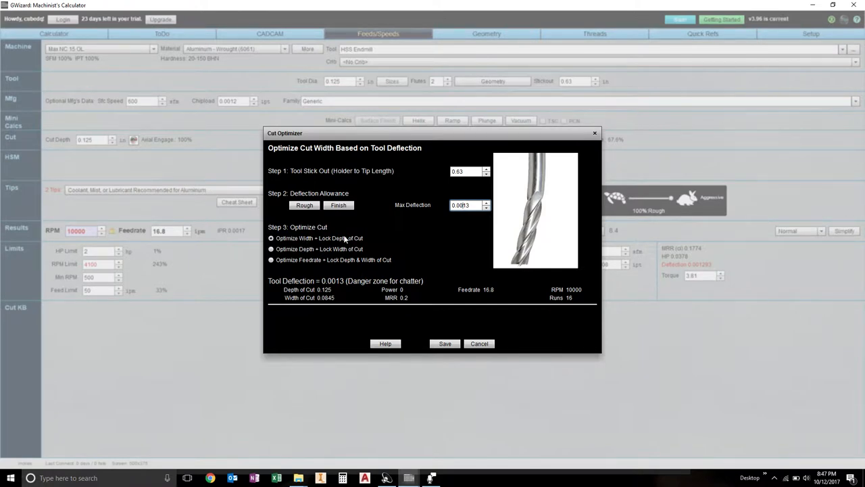
click(445, 343)
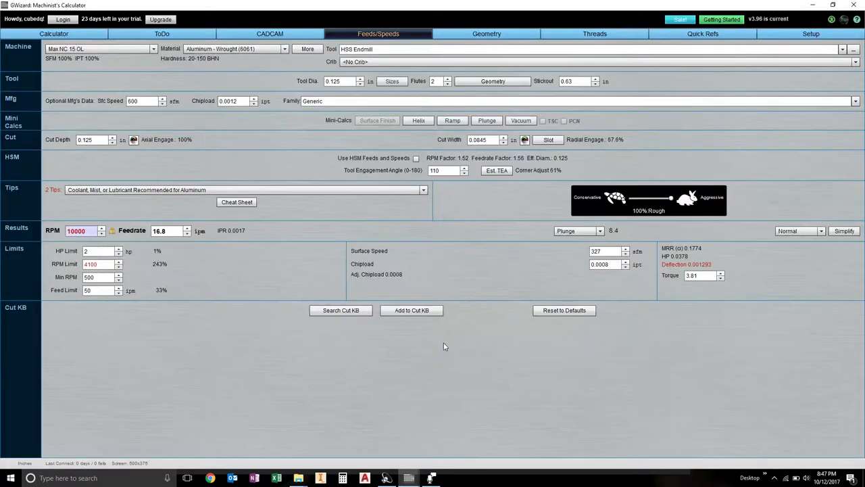
mouse_move(701, 271)
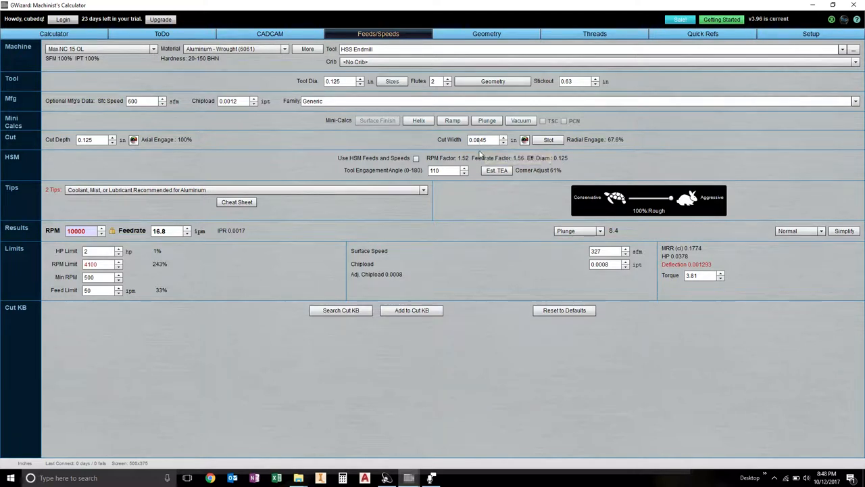
mouse_move(488, 154)
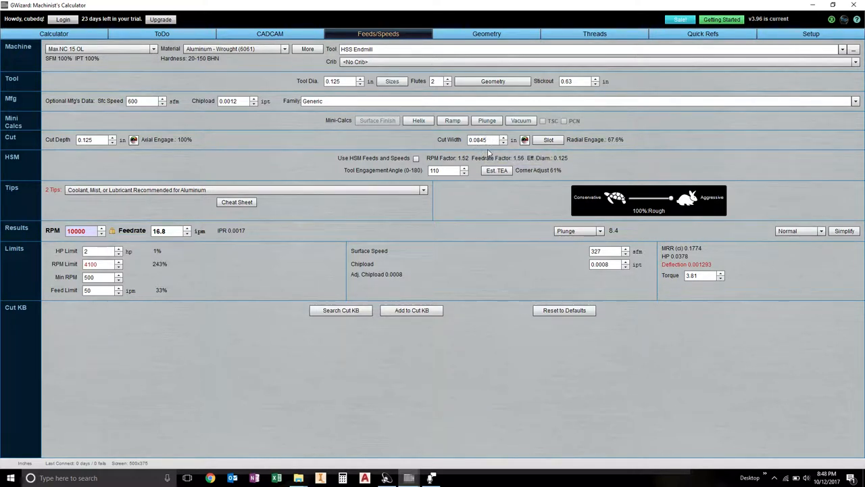
mouse_move(486, 151)
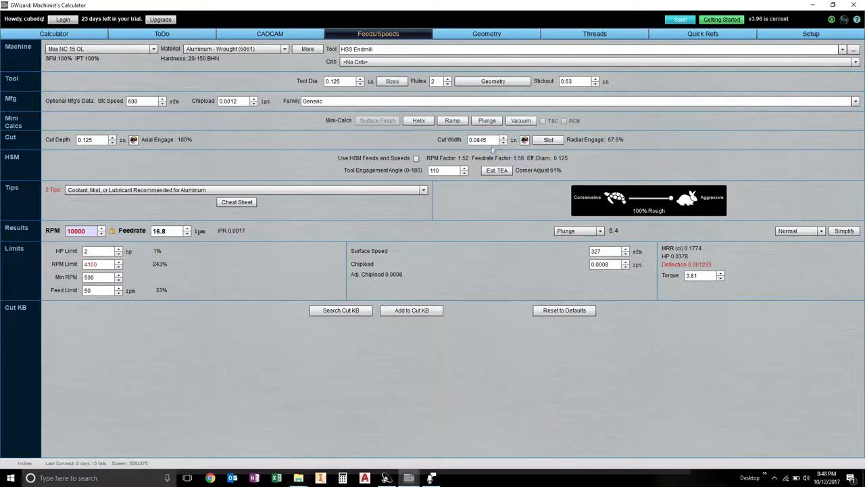
mouse_move(484, 140)
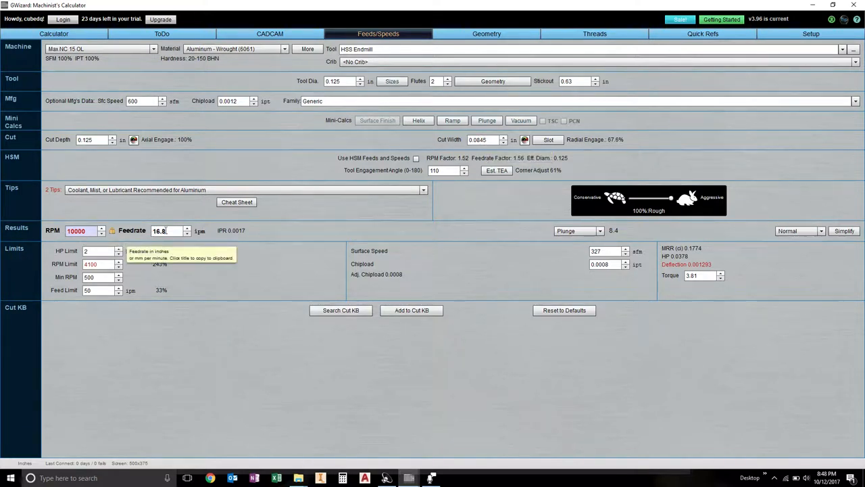
mouse_move(697, 274)
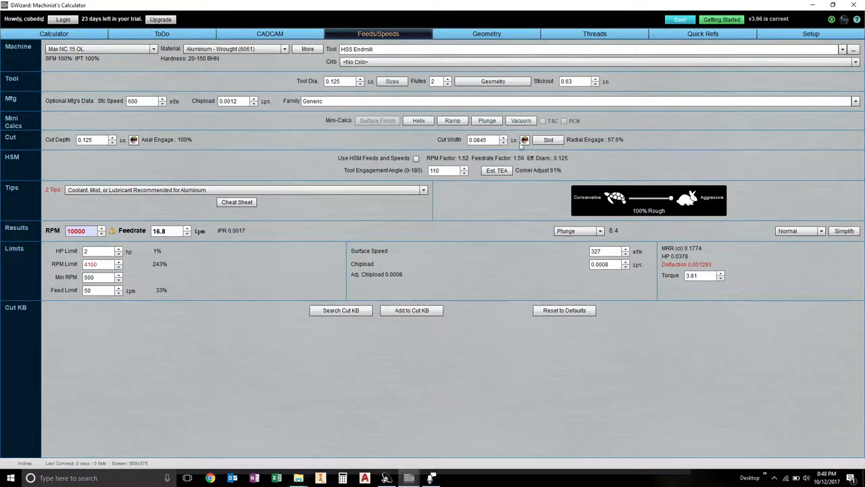
click(525, 140)
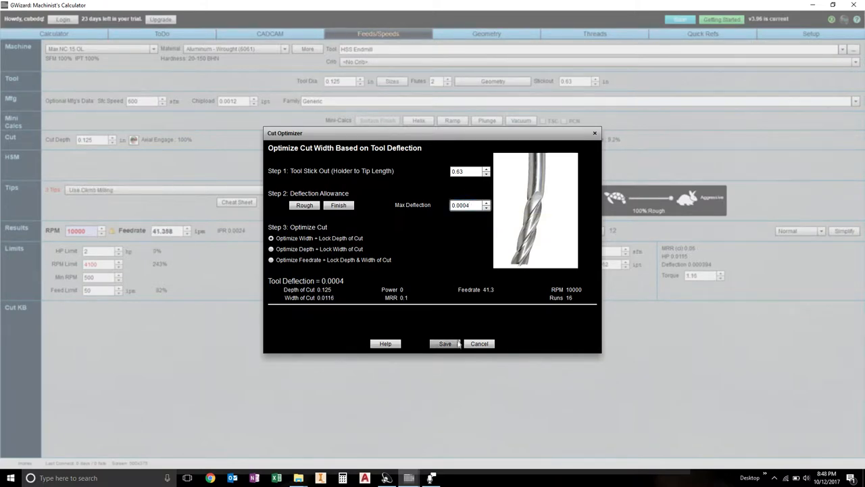
- Save the 0.0004 max-deflection optimization, applying 0.0116 in cut width and 41.339 ipm feedrate
click(445, 344)
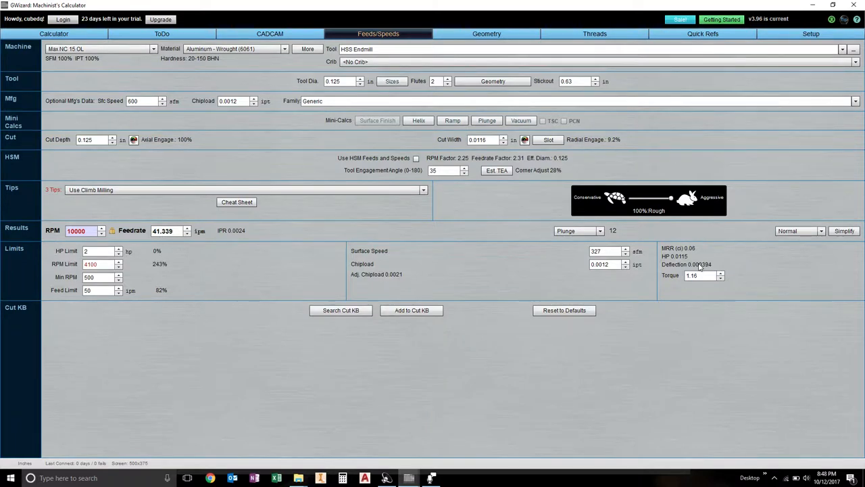
mouse_move(378, 120)
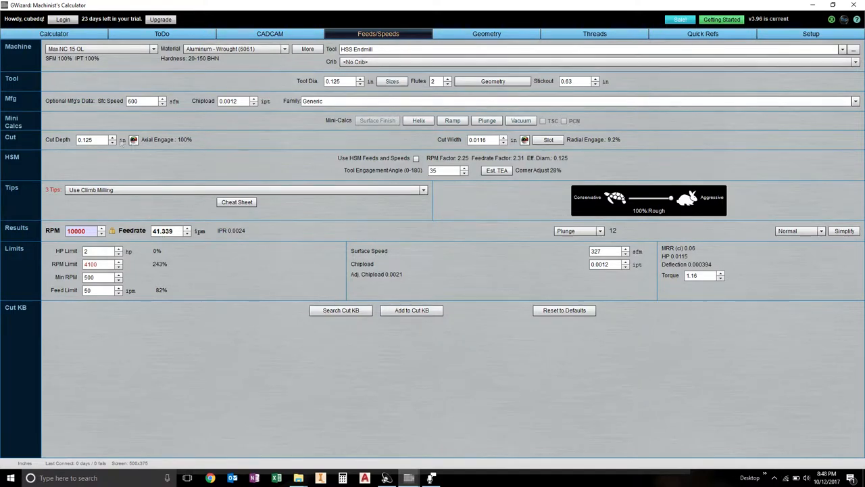
mouse_move(138, 226)
text(20)
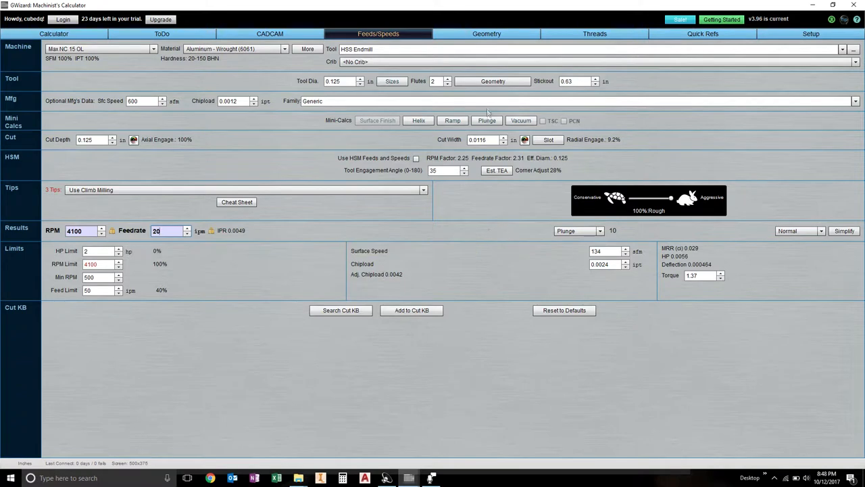
- Replace the cut width with 0.03 in for 24% radial engagement at 0.125 in depth
click(483, 139)
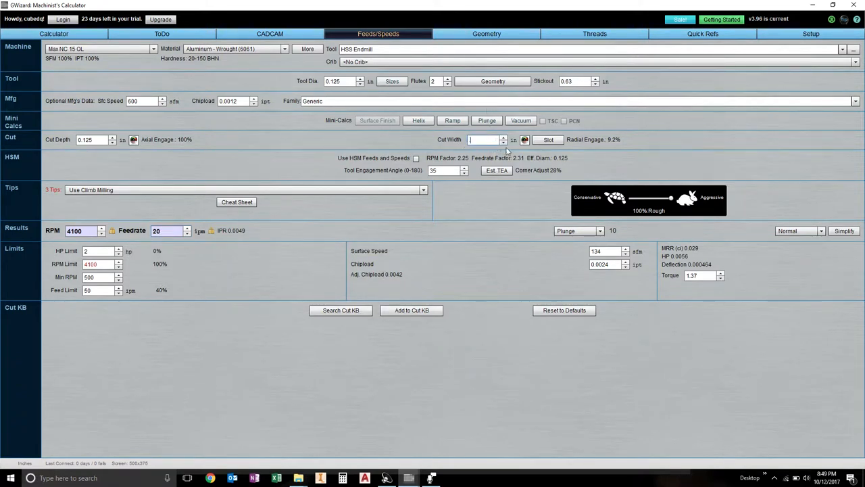
text(0.03)
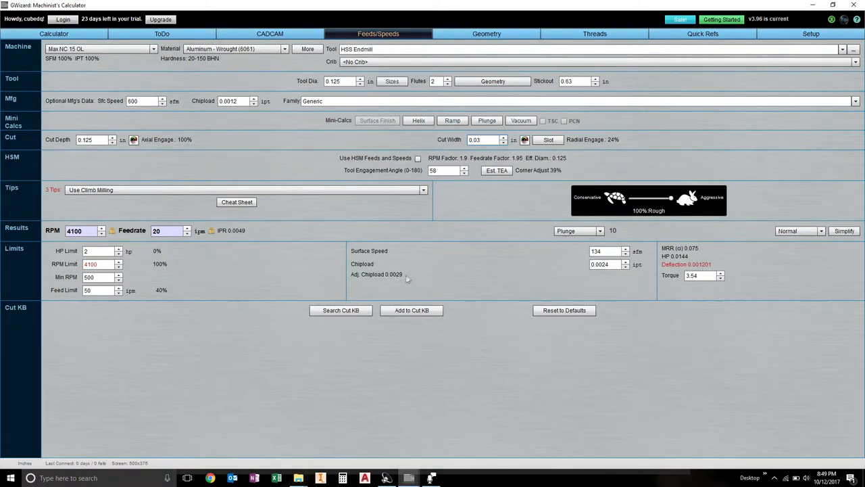
mouse_move(377, 274)
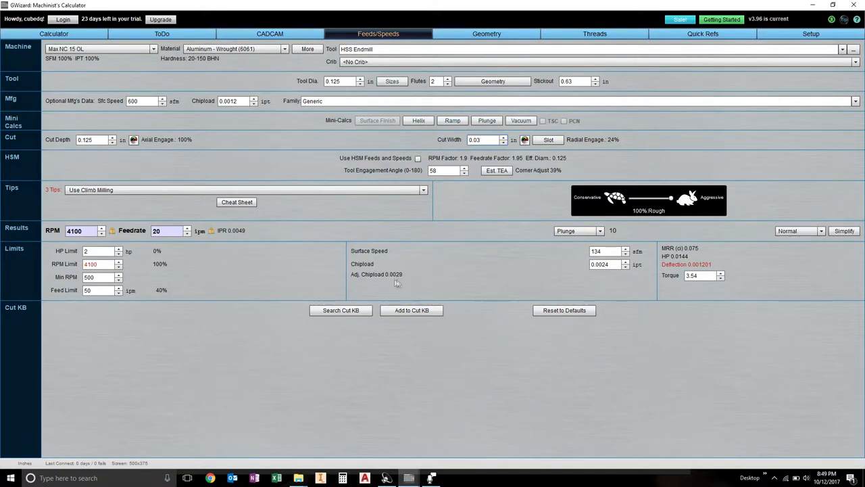
mouse_move(395, 280)
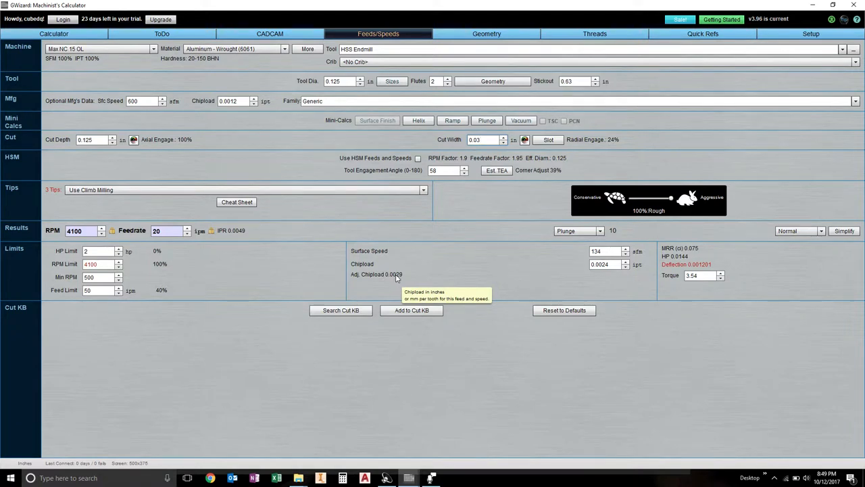
mouse_move(198, 254)
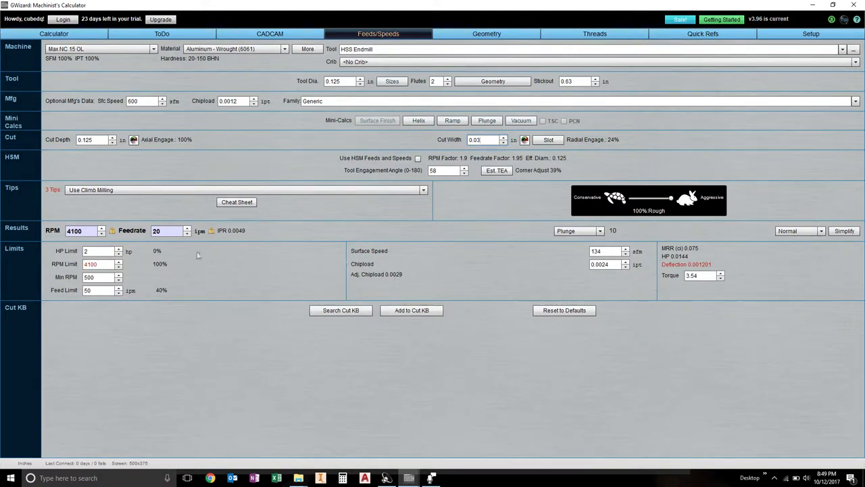
mouse_move(398, 280)
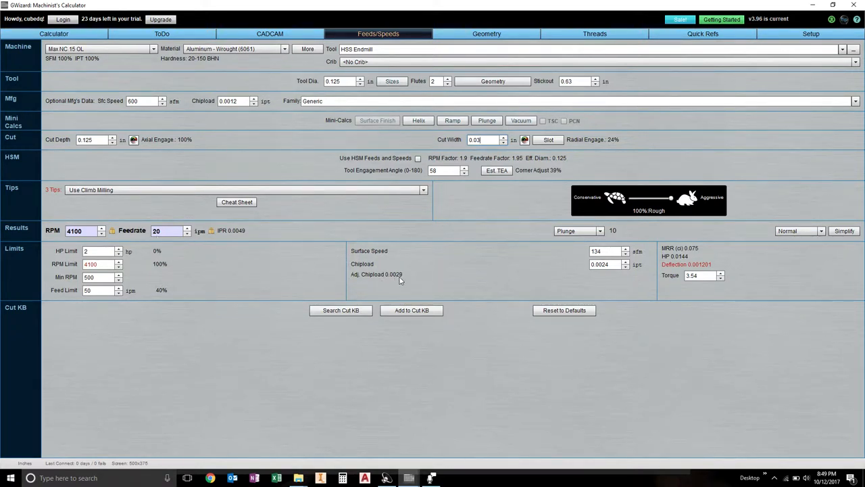
mouse_move(398, 274)
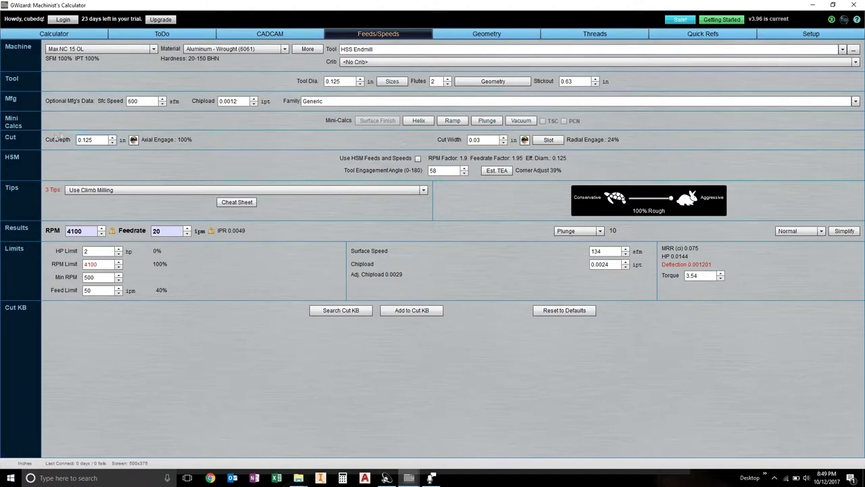
click(483, 140)
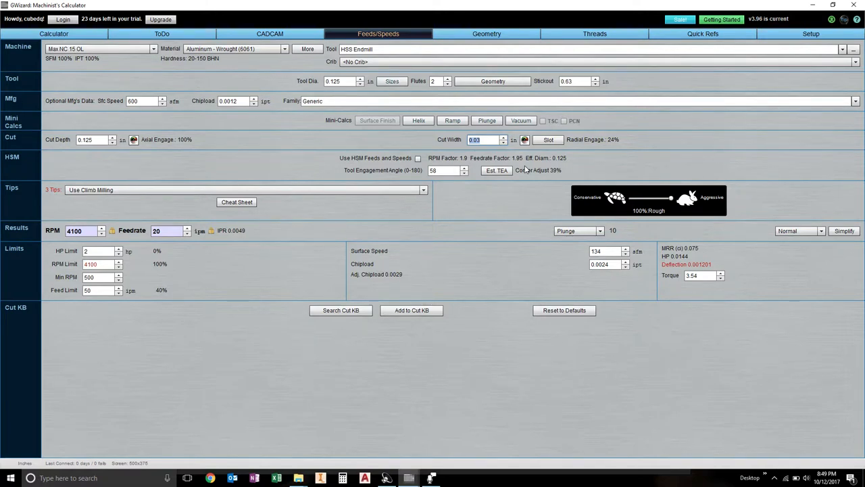
- Set cut width to 0.125 in, optimize for 0.0008 in max deflection, and apply 0.0179 in depth
text(125)
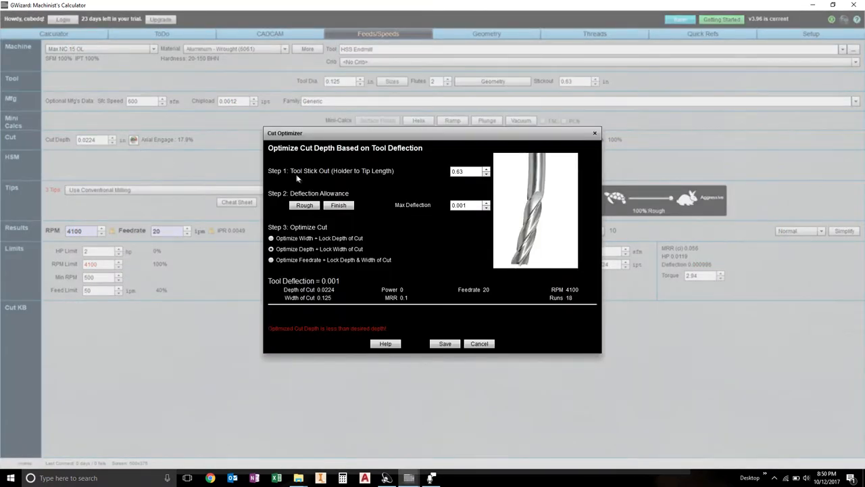
click(465, 205)
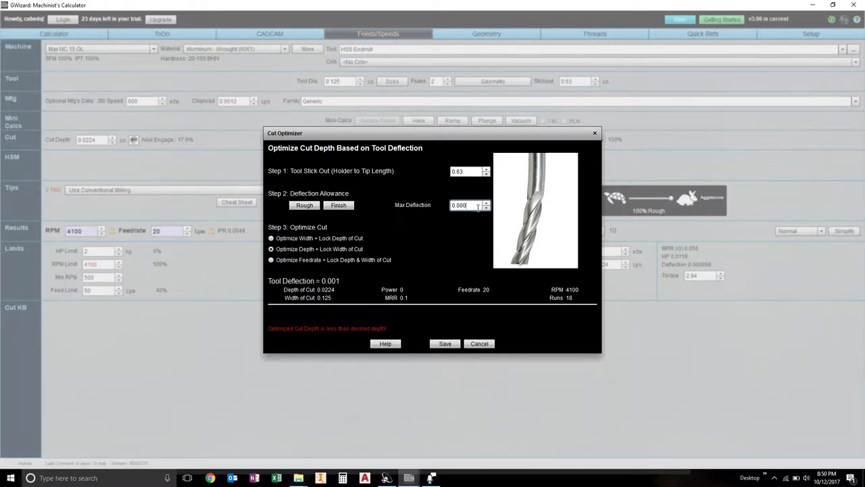
text(0.0008)
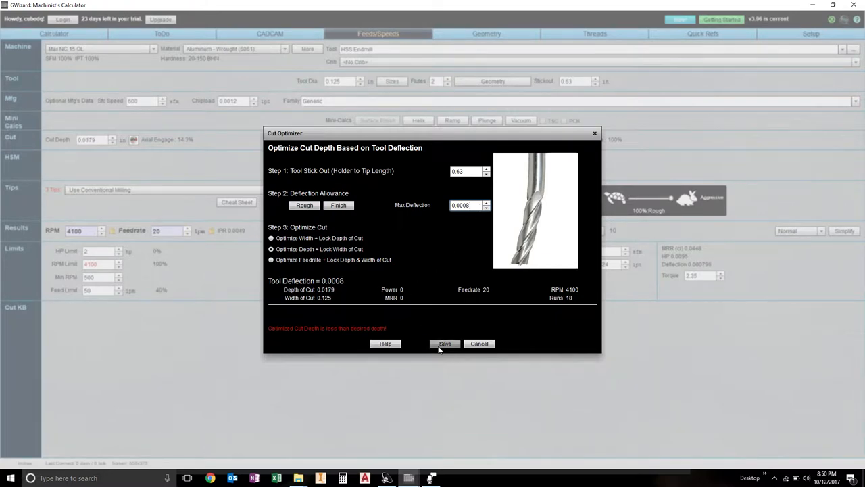
click(445, 344)
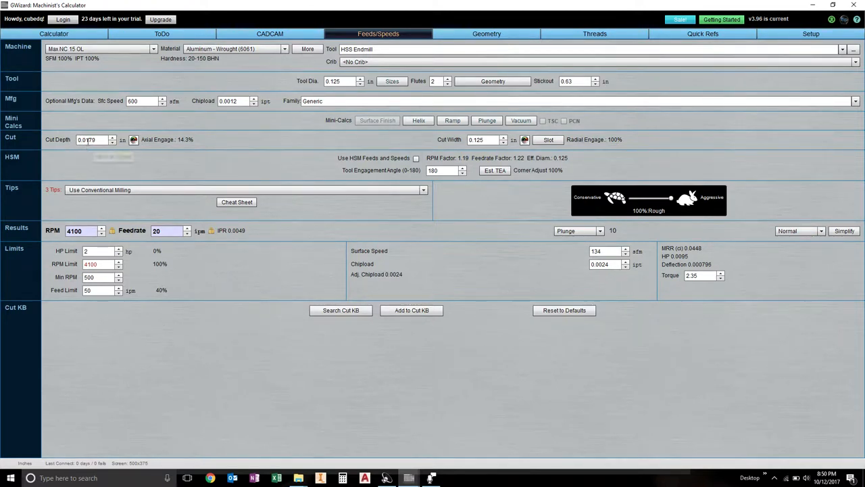
mouse_move(91, 139)
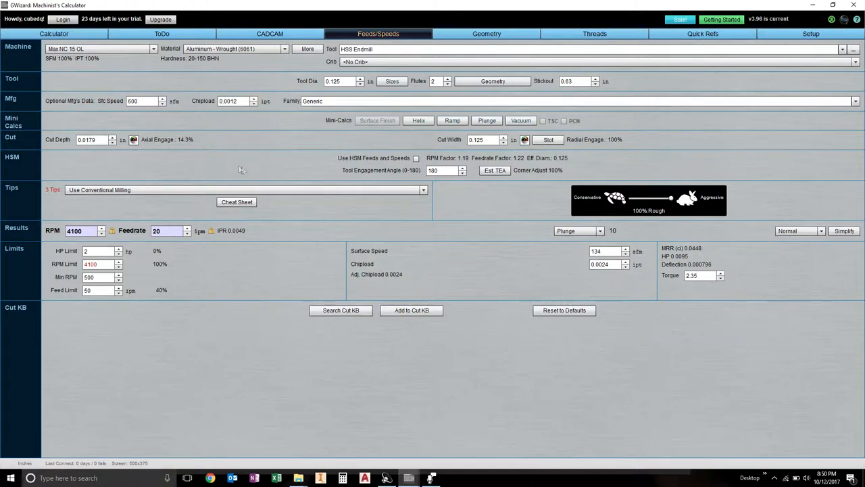
mouse_move(102, 233)
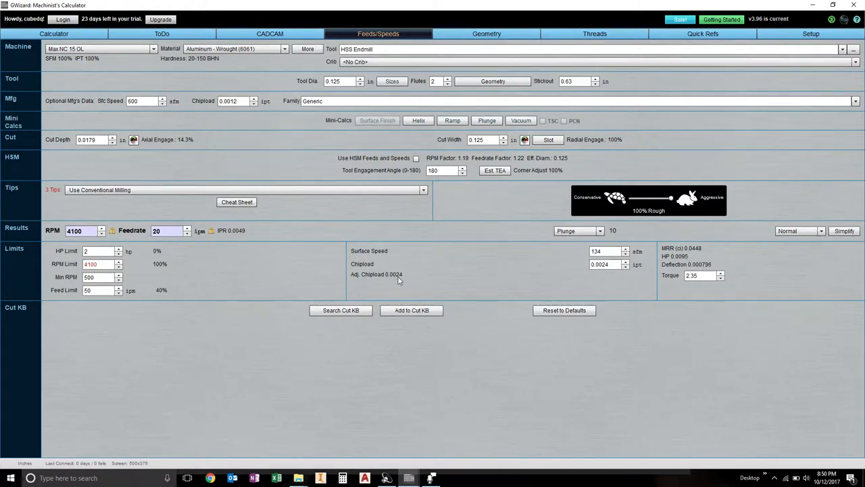
mouse_move(395, 280)
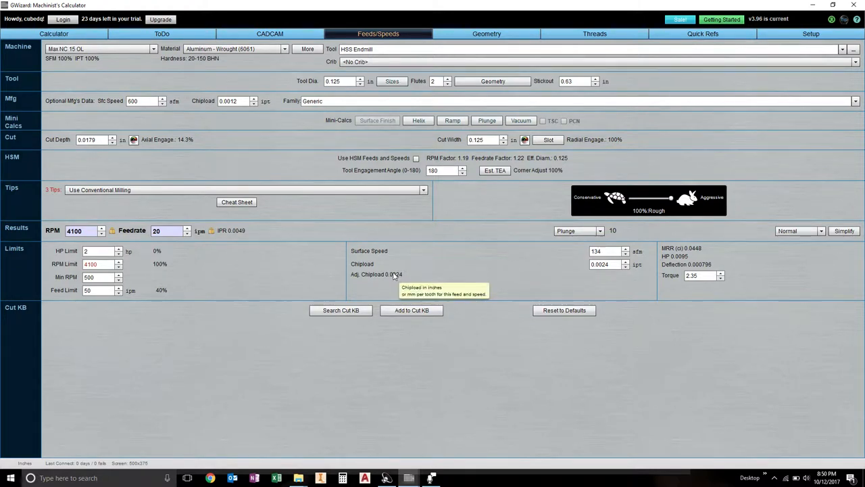
mouse_move(697, 257)
text(.)
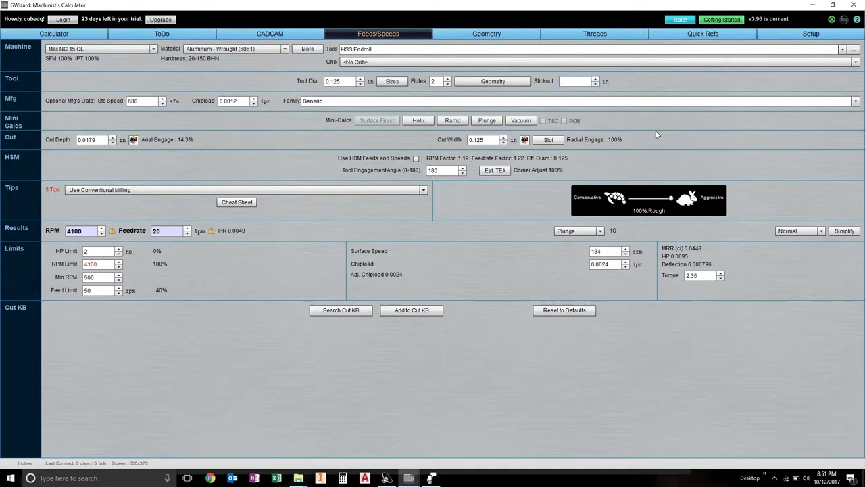
- Enter 0.375 in stickout, then apply the 0.0008 in max-deflection optimized depth of 0.0783 in
text(37)
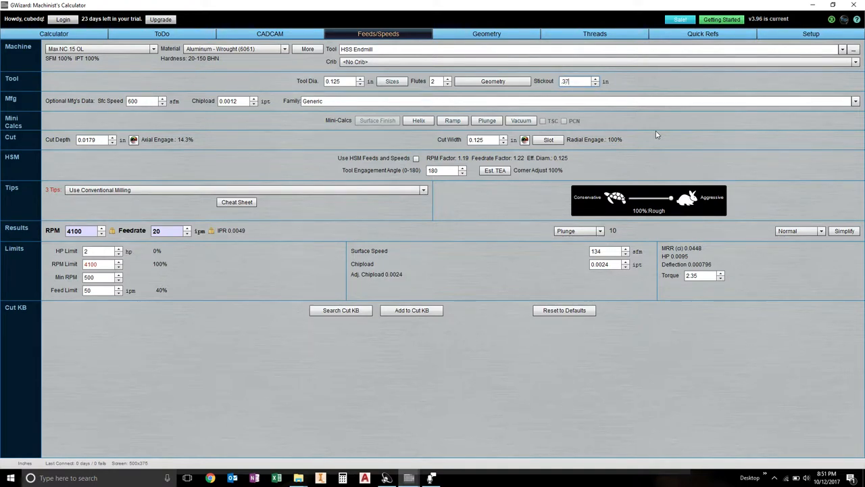
text(0.375)
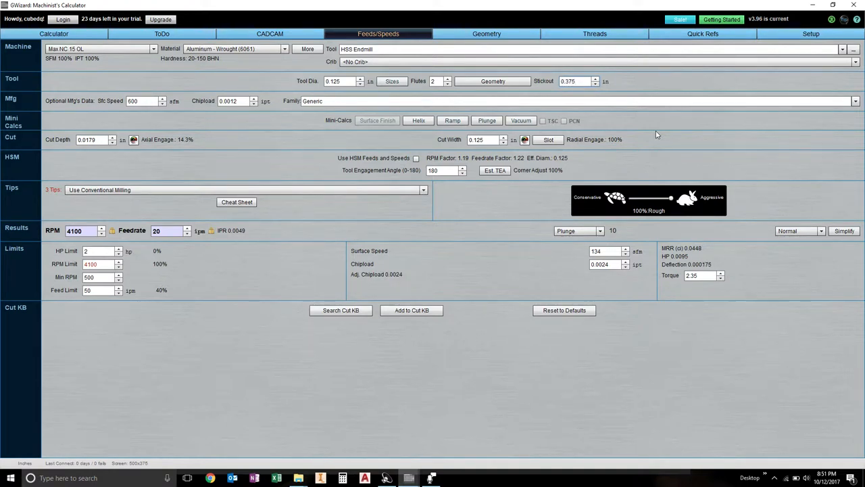
mouse_move(705, 270)
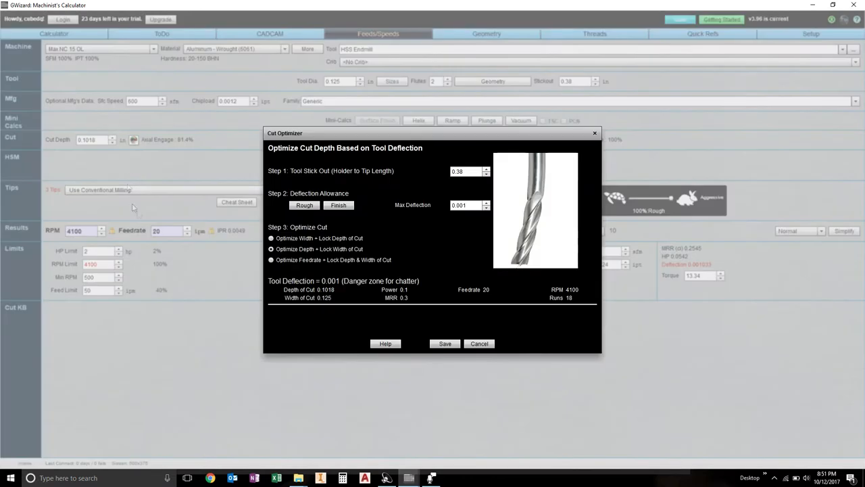
click(466, 205)
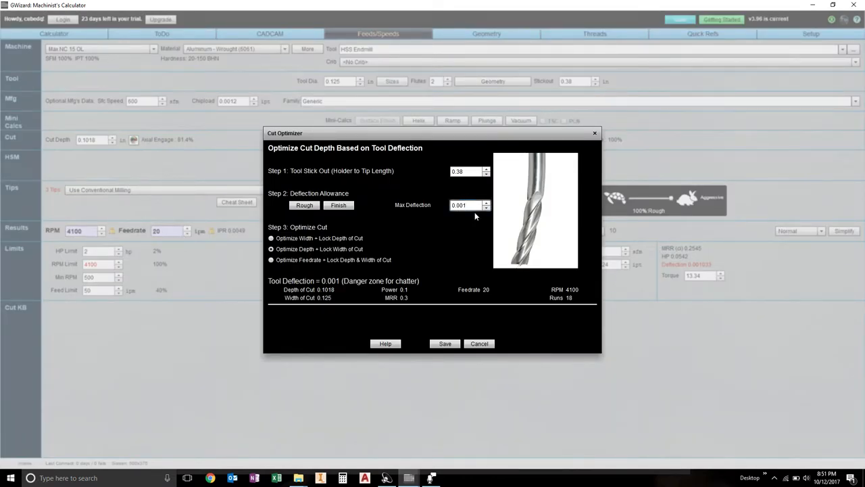
text(0.0008)
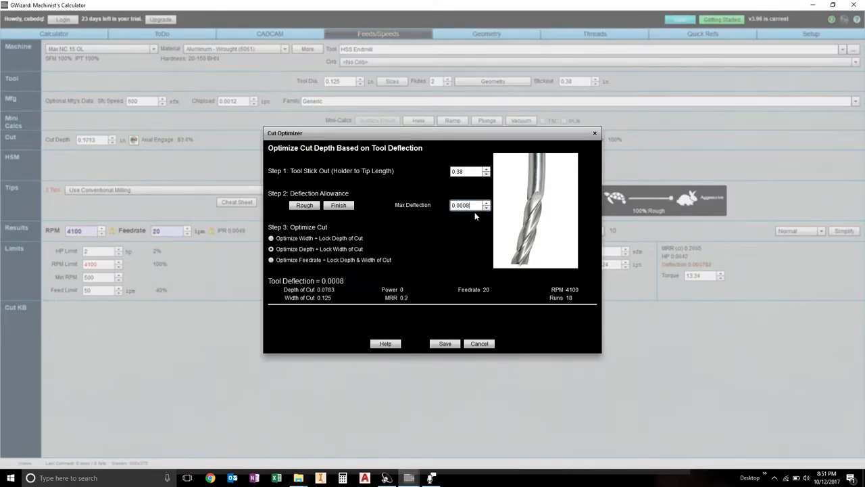
click(445, 343)
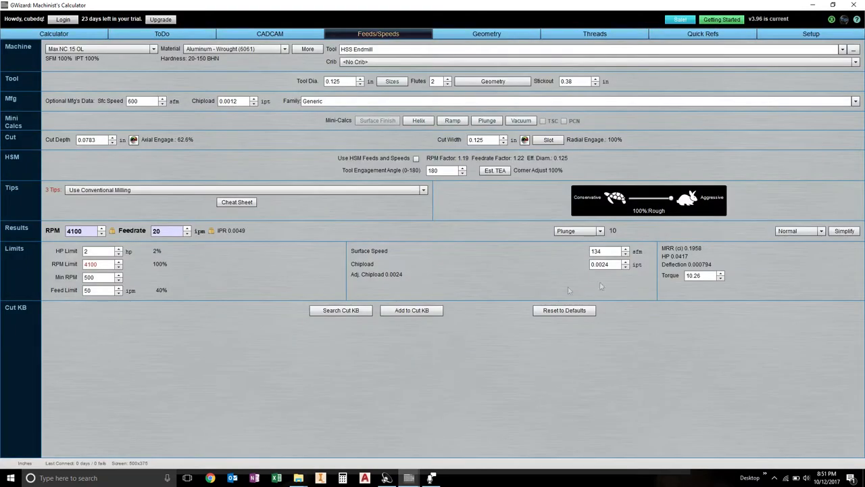
mouse_move(74, 149)
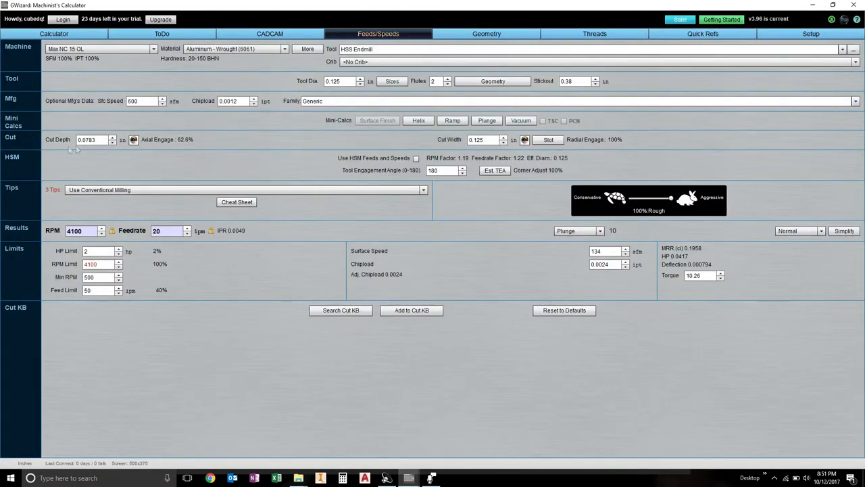
mouse_move(88, 139)
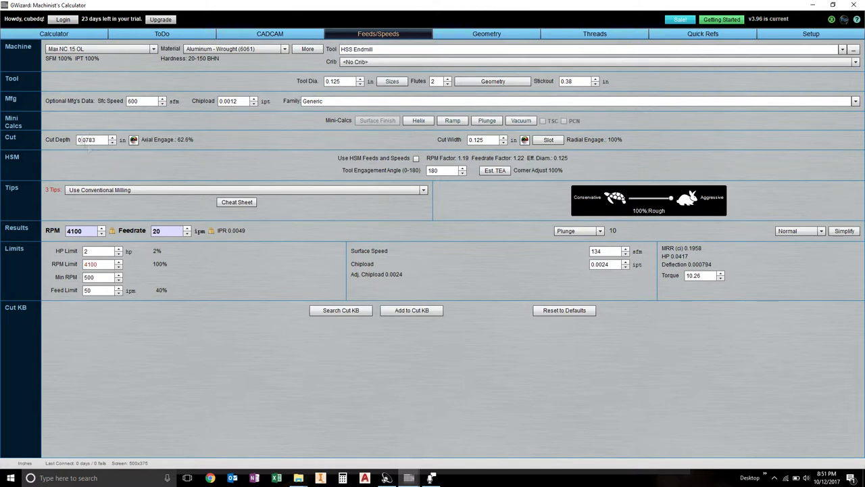
mouse_move(568, 81)
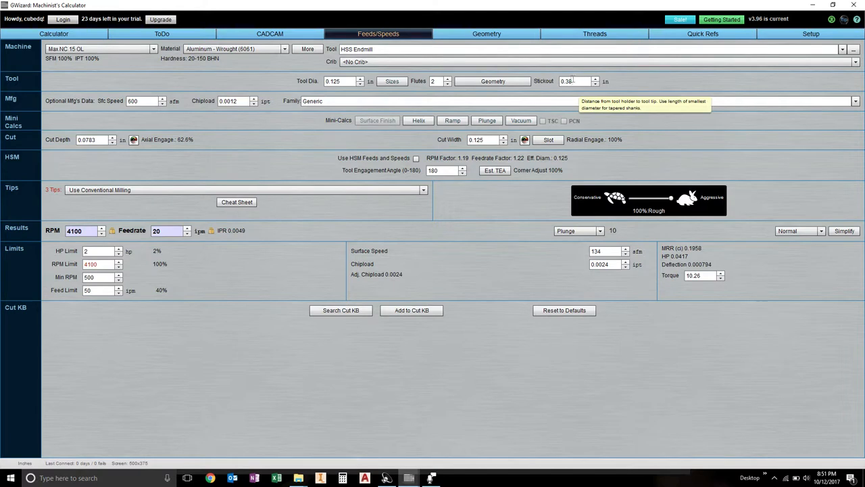
mouse_move(97, 134)
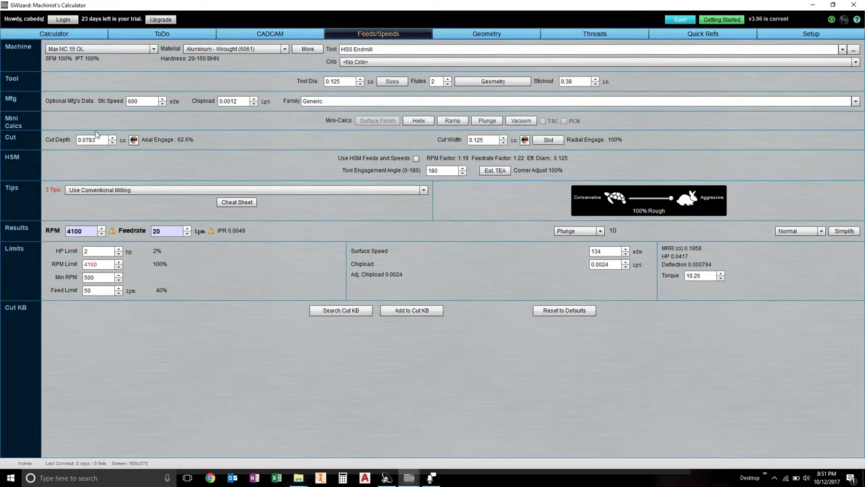
mouse_move(98, 139)
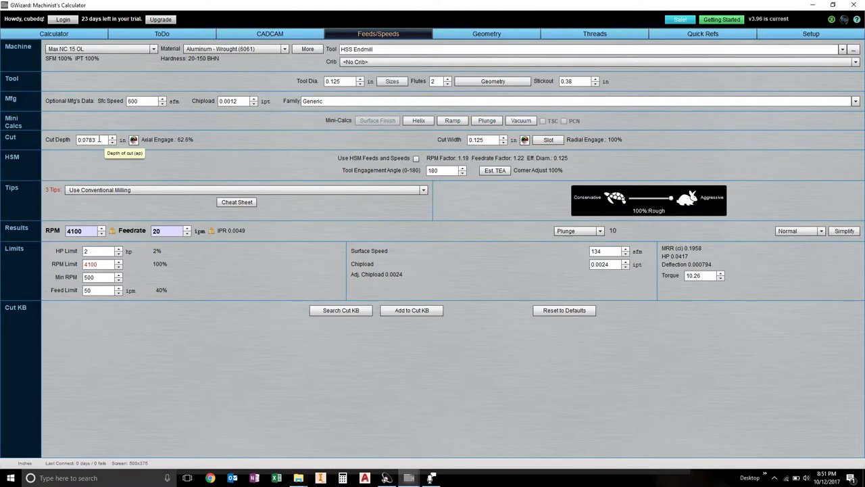
mouse_move(68, 251)
text(6800)
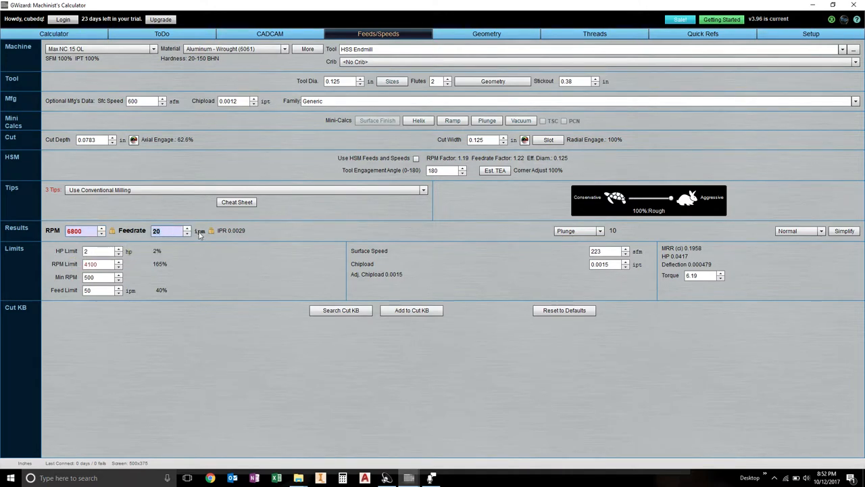
- Enter a 15.086 ipm feedrate at 6800 RPM, dropping deflection to 0.000361
text(15.086)
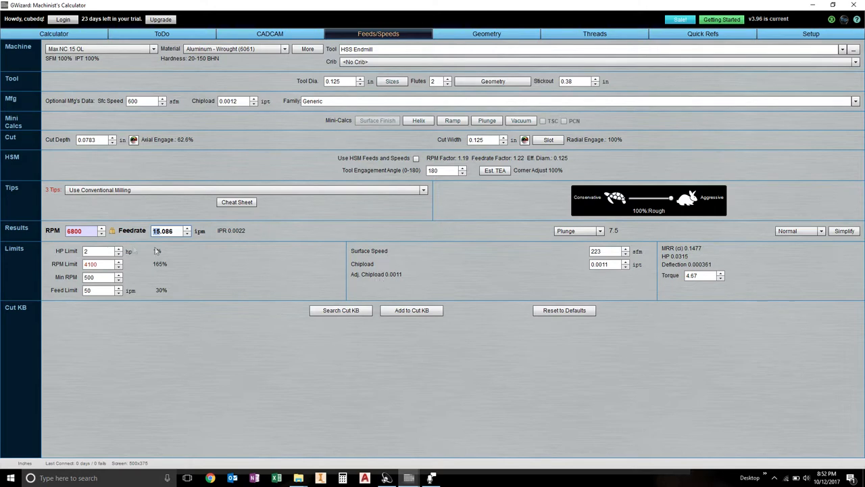
mouse_move(74, 230)
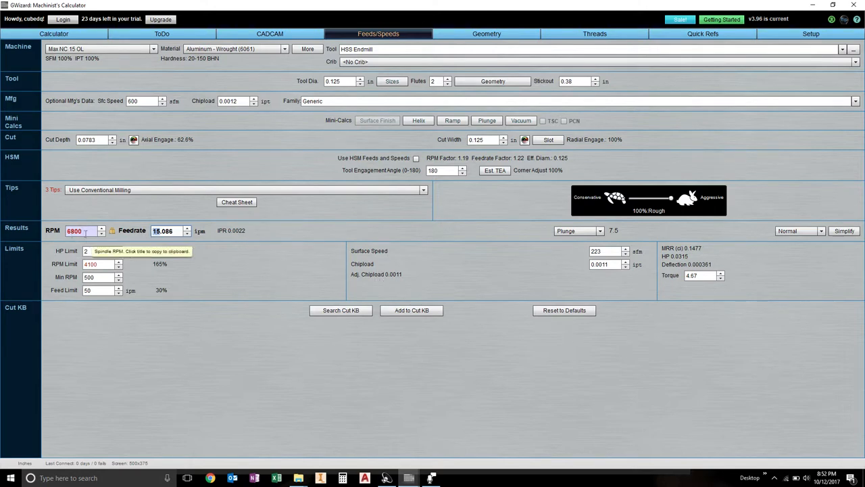
mouse_move(162, 230)
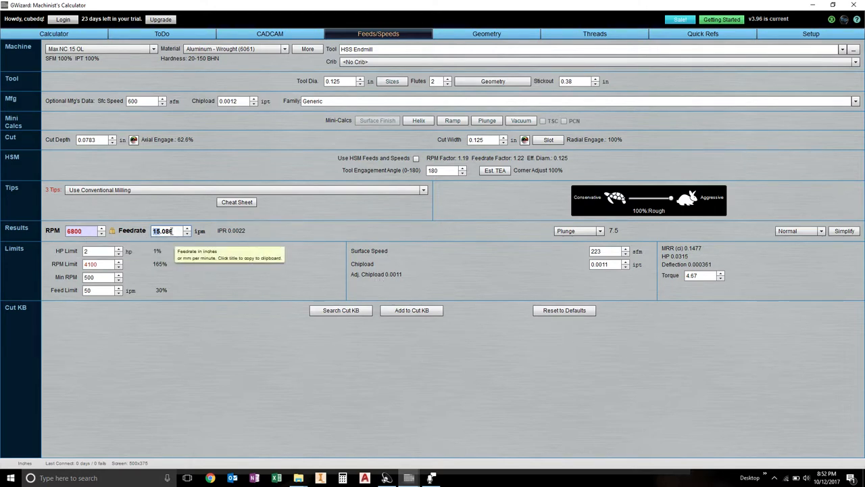
mouse_move(574, 81)
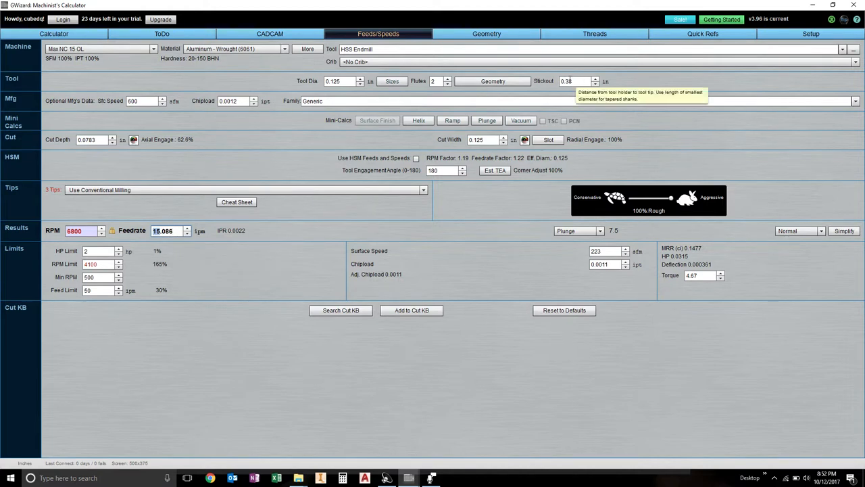
mouse_move(4, 135)
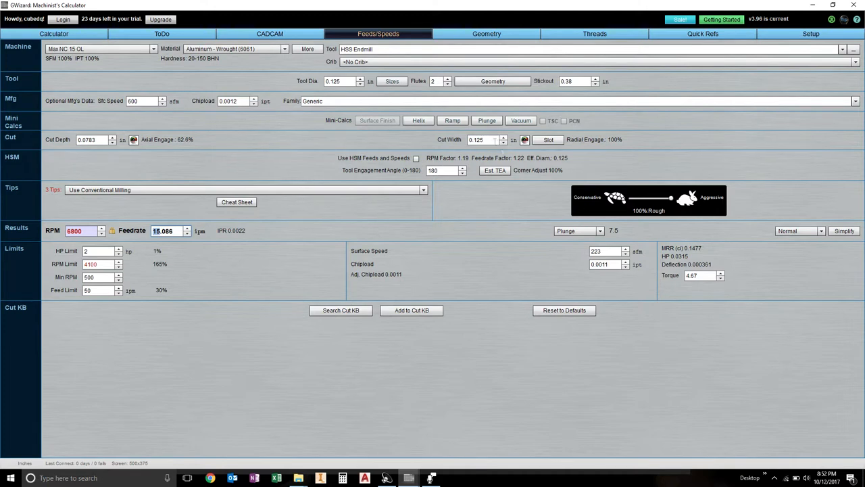
mouse_move(493, 139)
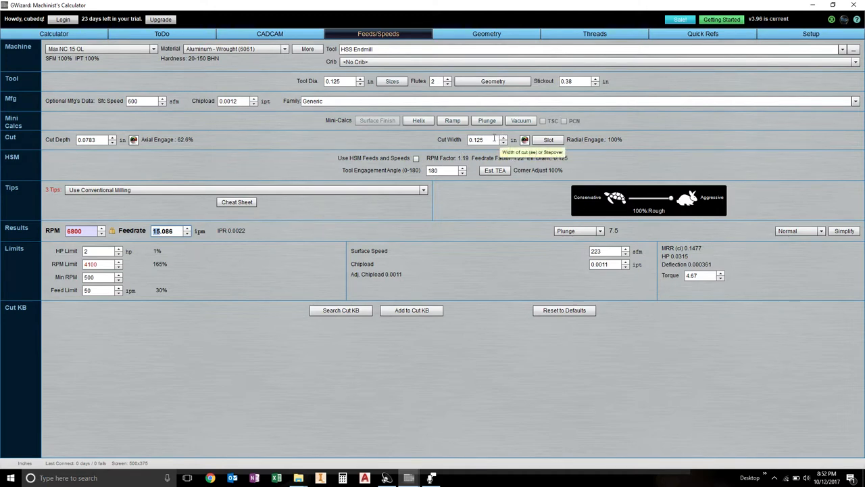
mouse_move(37, 179)
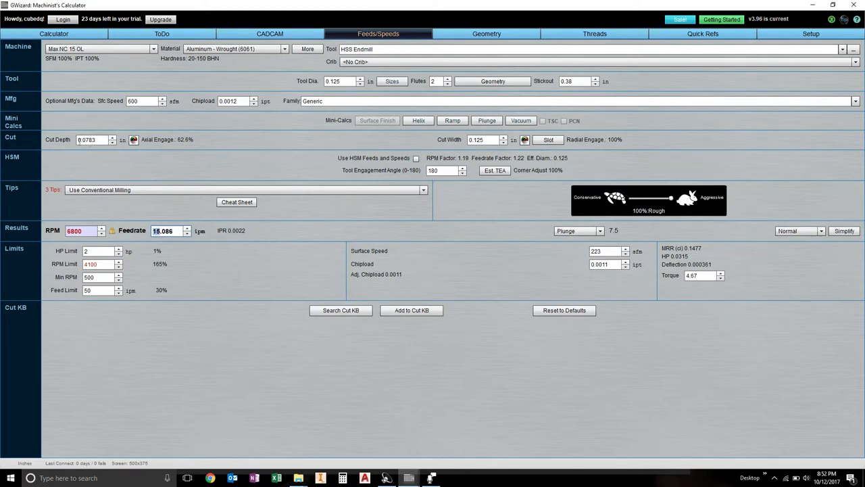
mouse_move(87, 139)
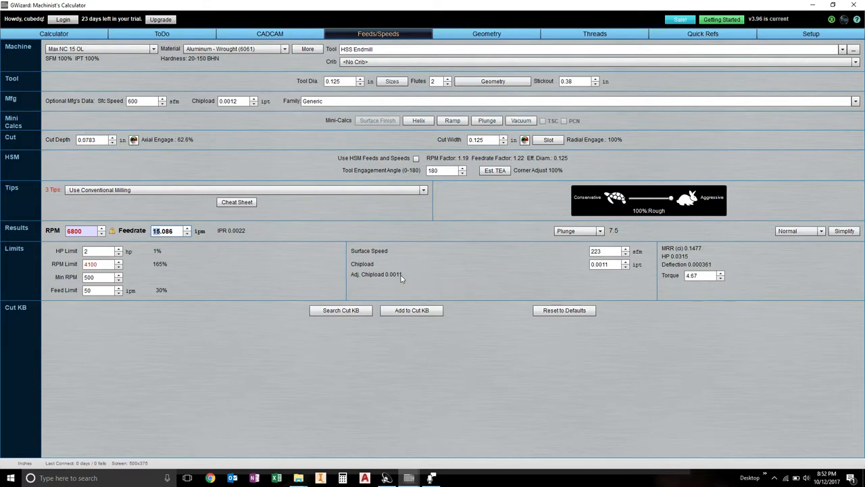
mouse_move(746, 277)
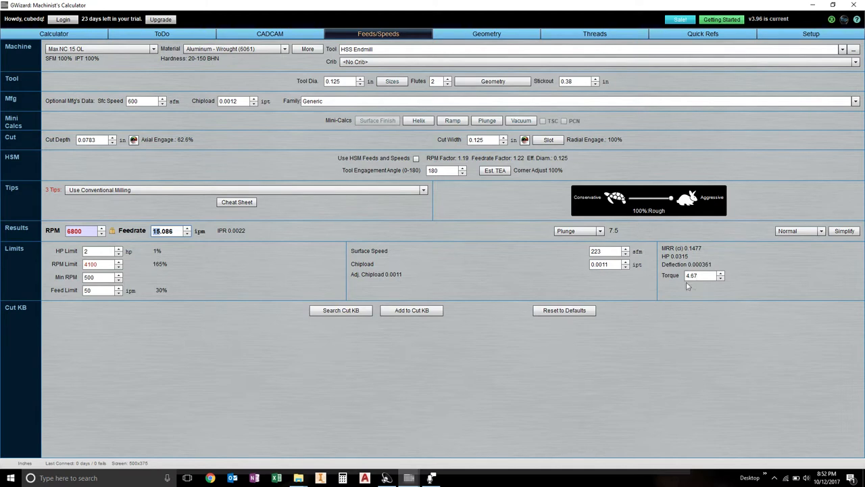
mouse_move(693, 276)
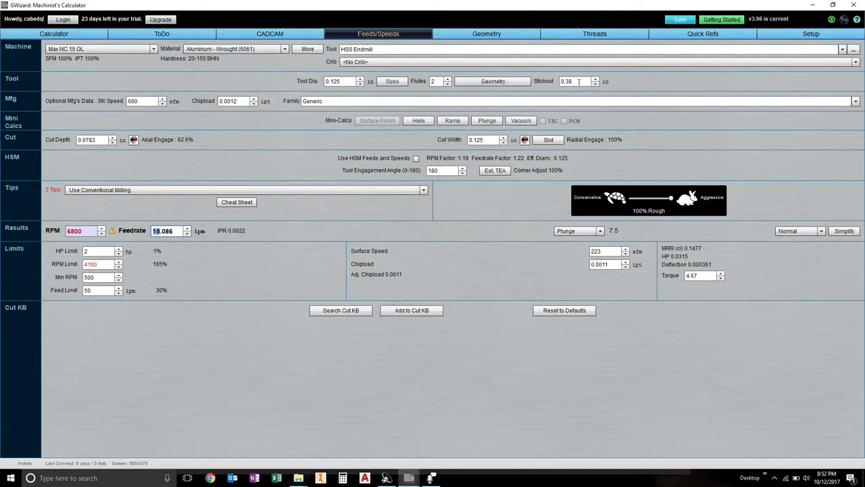
- Try a 1 in stickout (deflection 0.006105), then settle on 0.5 in
click(574, 82)
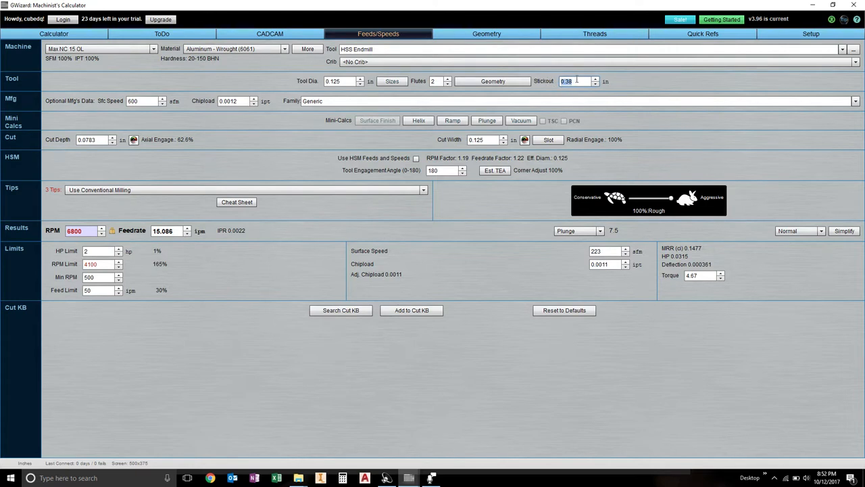
mouse_move(568, 81)
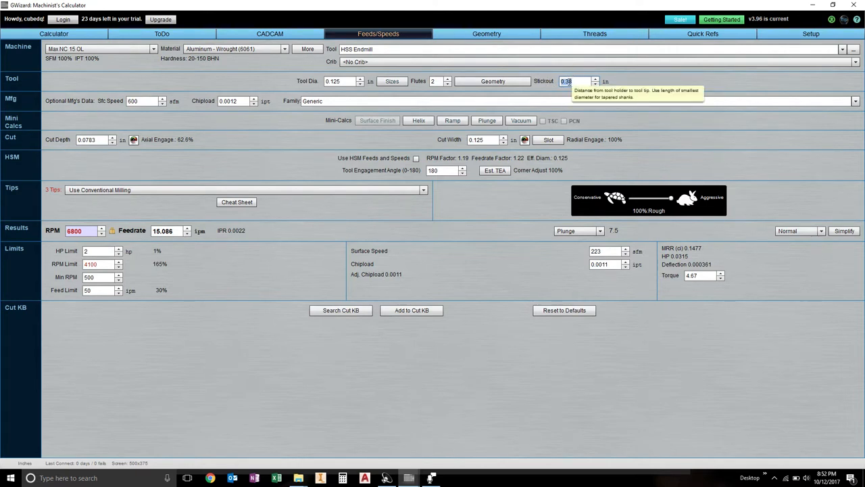
text(1)
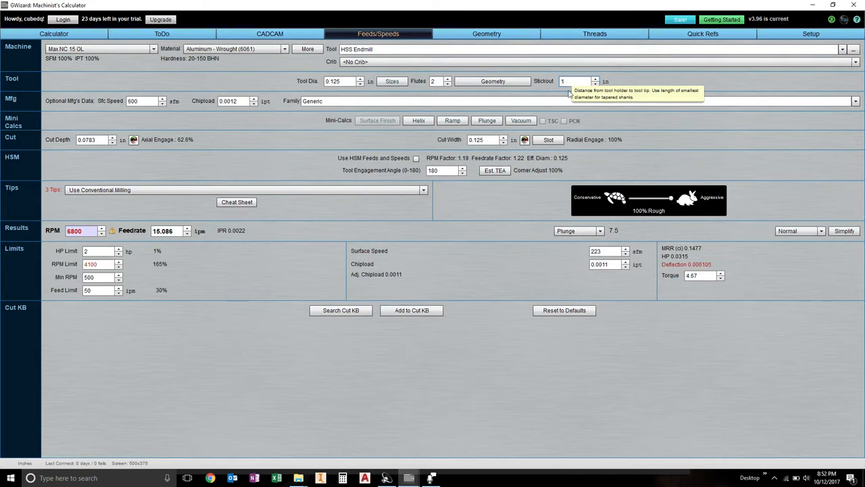
mouse_move(703, 271)
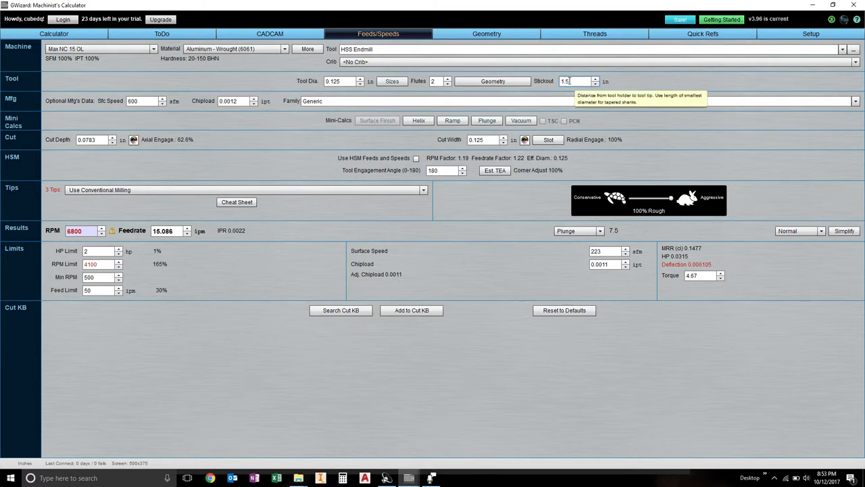
text(0.5)
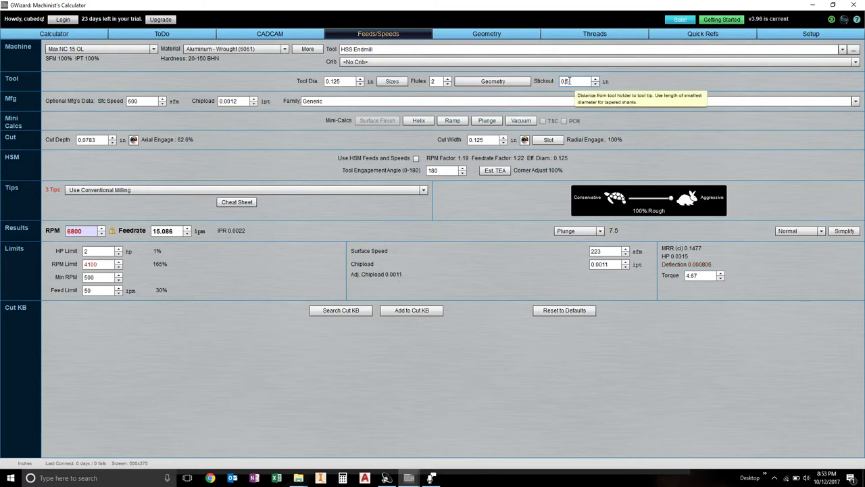
mouse_move(761, 257)
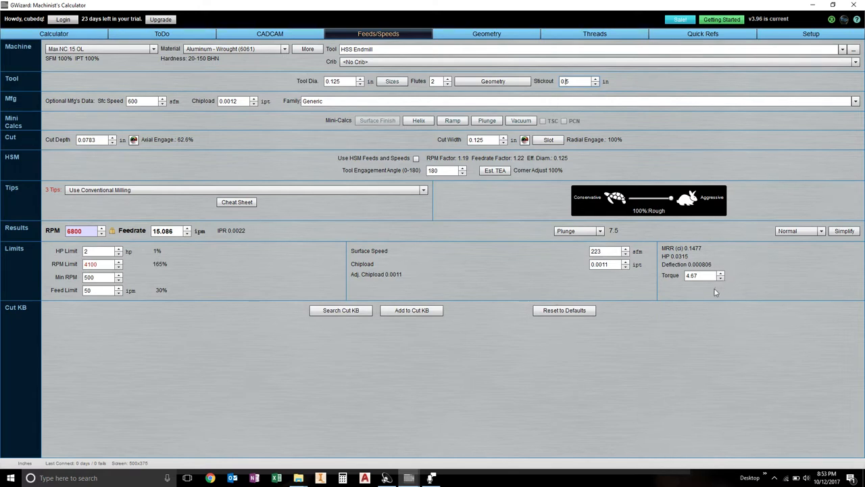
mouse_move(703, 276)
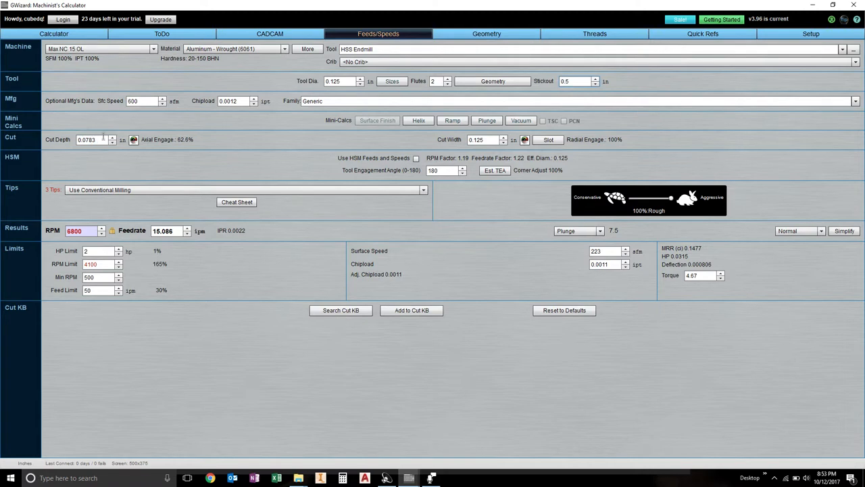
mouse_move(215, 244)
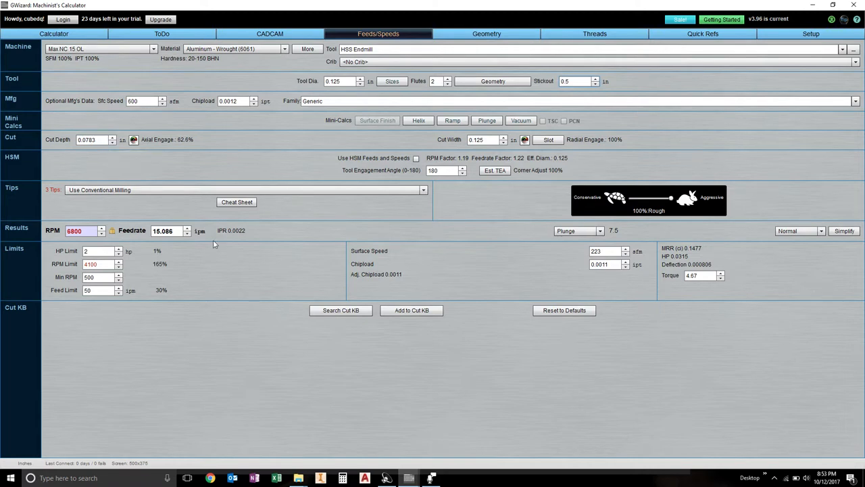
mouse_move(643, 246)
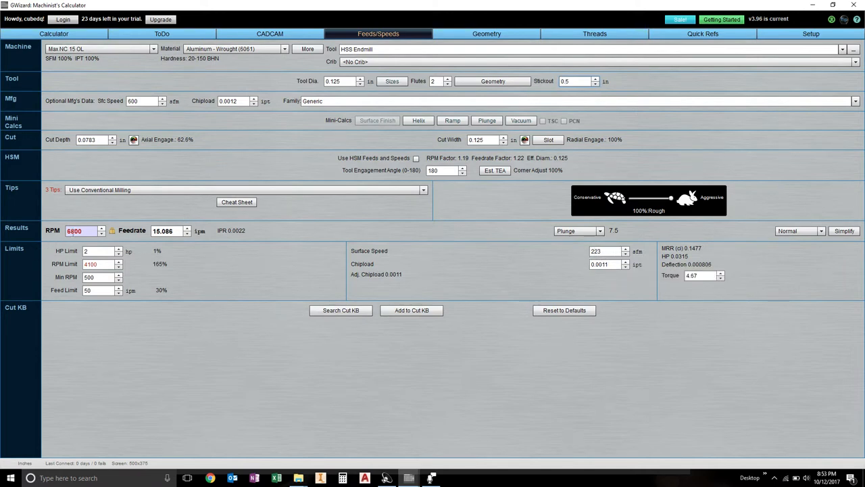
- Enter 20000 RPM in the Results row, recalculating feedrate to 44.371 ipm
text(20000)
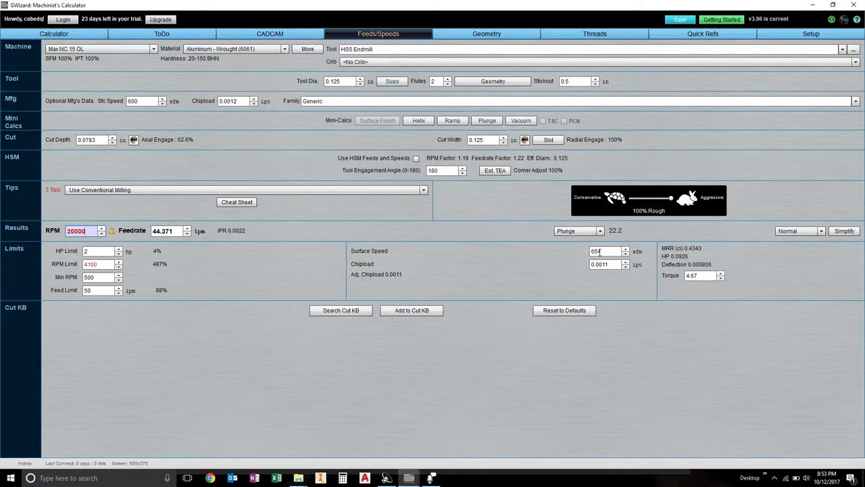
mouse_move(602, 250)
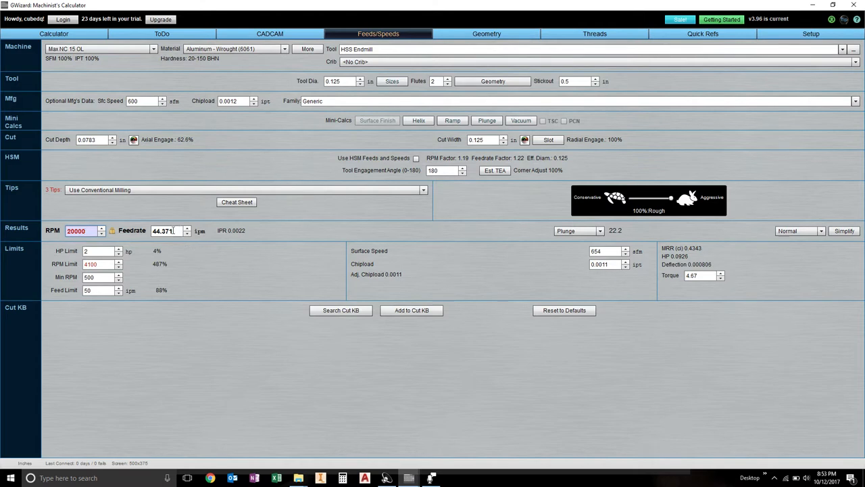
mouse_move(164, 245)
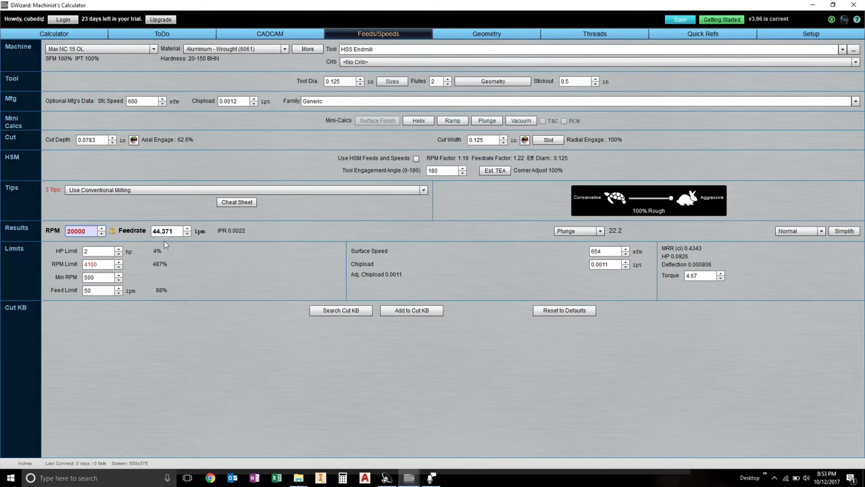
mouse_move(162, 231)
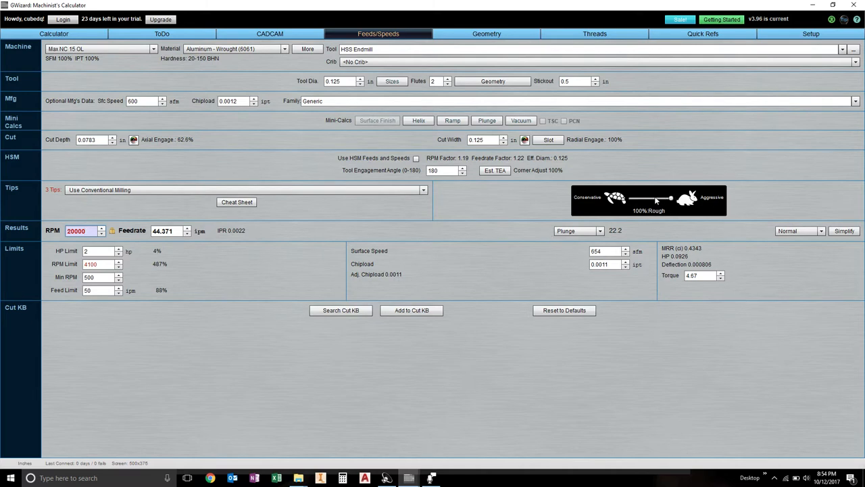
- Start a new job: 4-flute carbide endmill in low-carbon 1020 steel at 6800 RPM
click(233, 48)
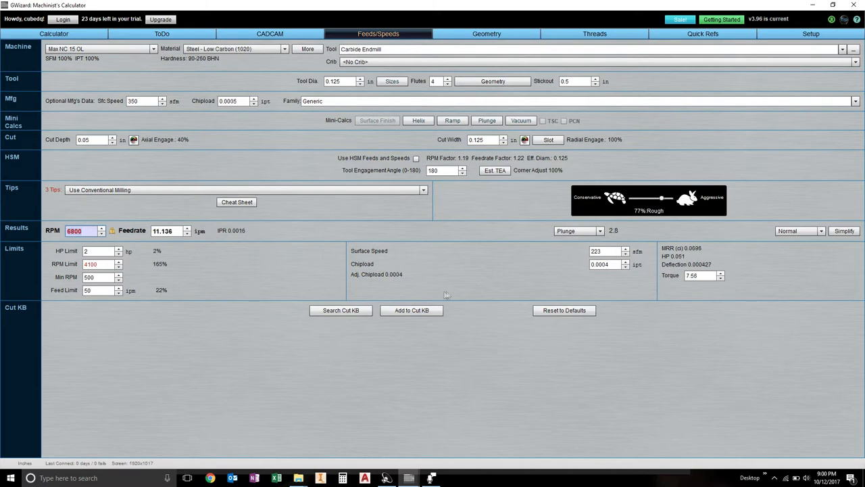
mouse_move(471, 263)
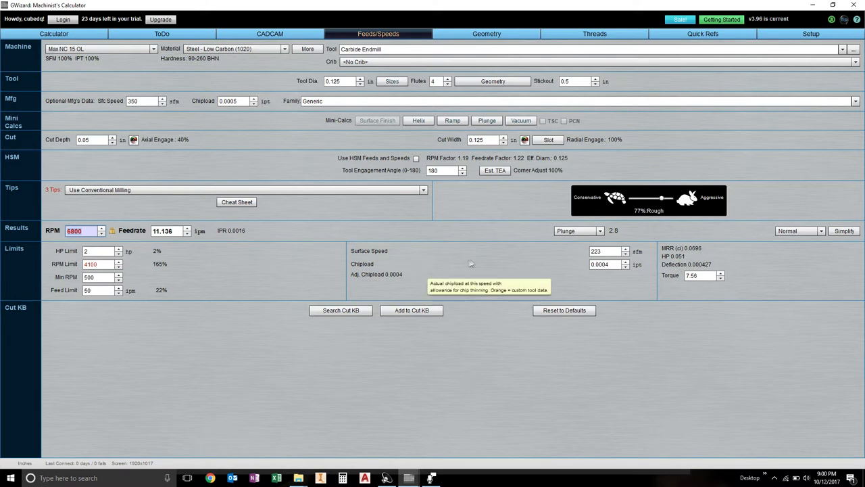
mouse_move(418, 268)
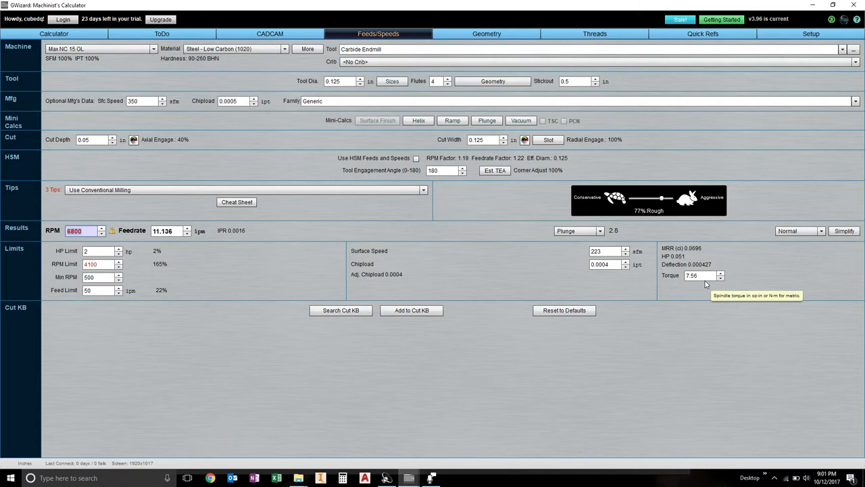
mouse_move(628, 282)
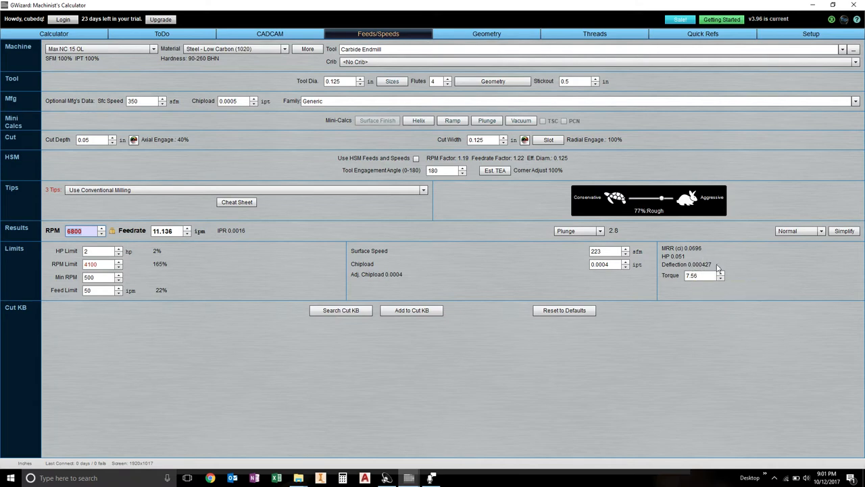
mouse_move(703, 275)
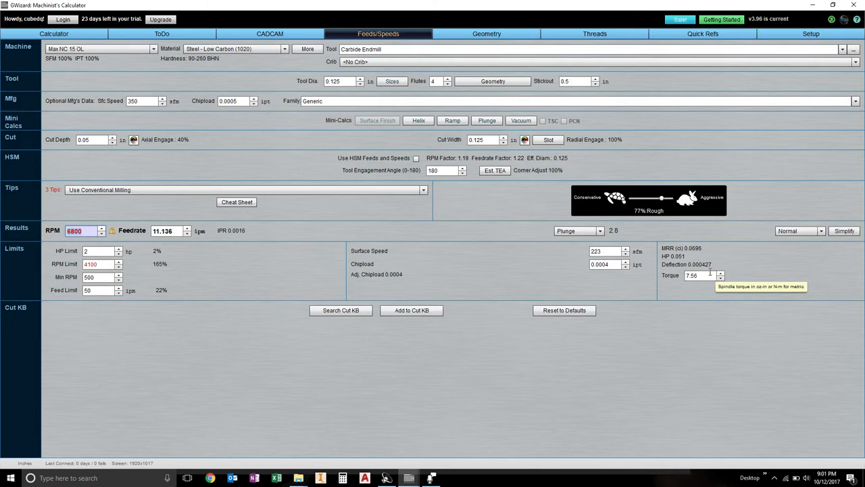
mouse_move(697, 263)
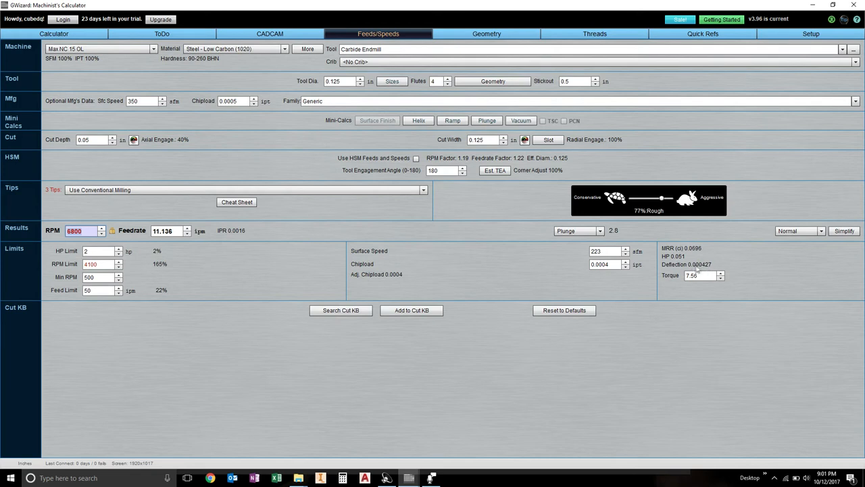
mouse_move(699, 275)
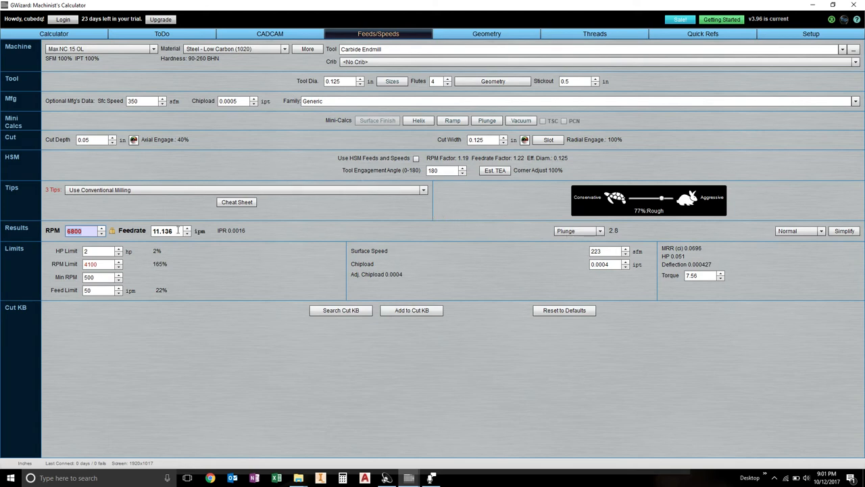
mouse_move(211, 228)
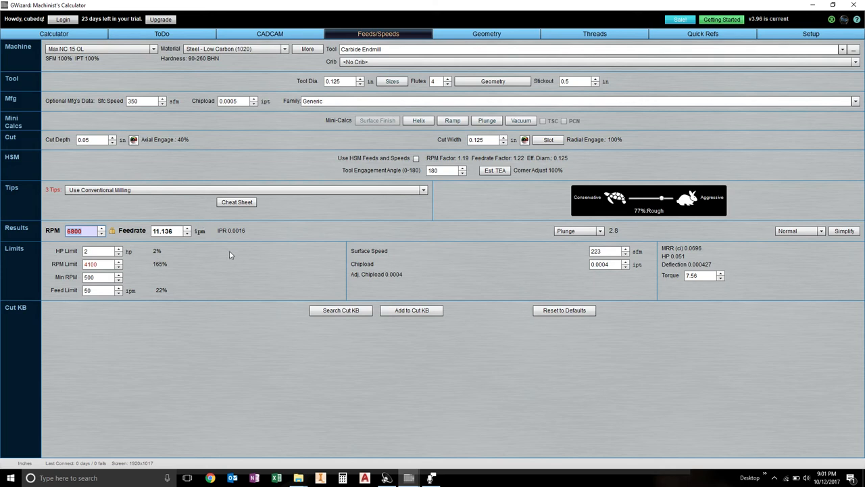
mouse_move(289, 239)
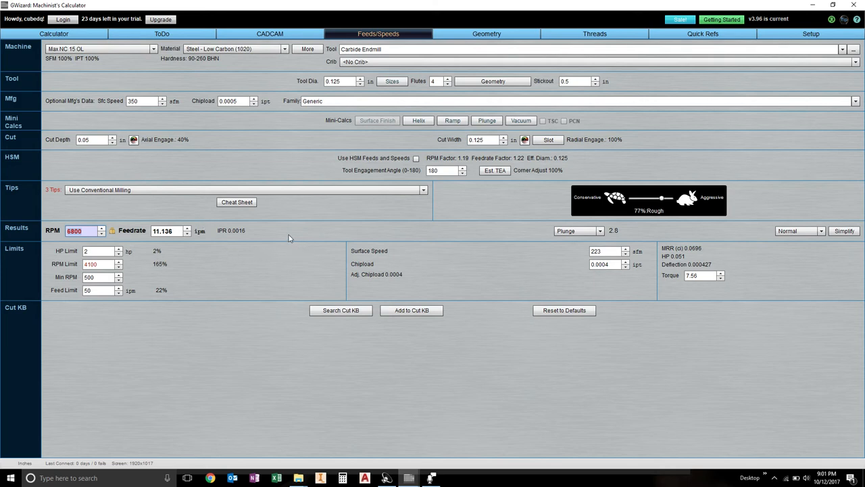
click(341, 81)
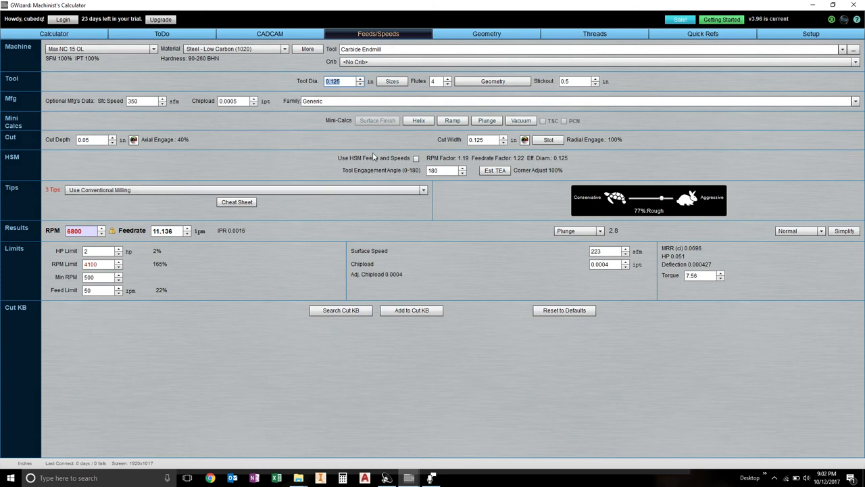
mouse_move(502, 185)
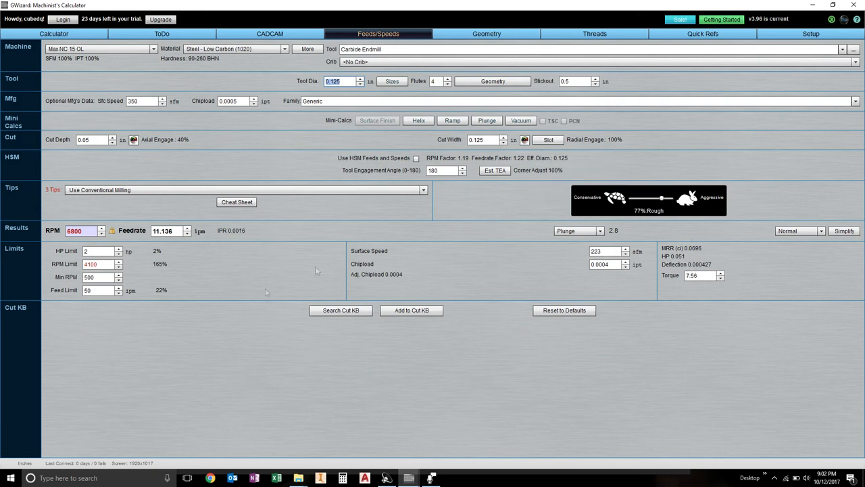
mouse_move(304, 233)
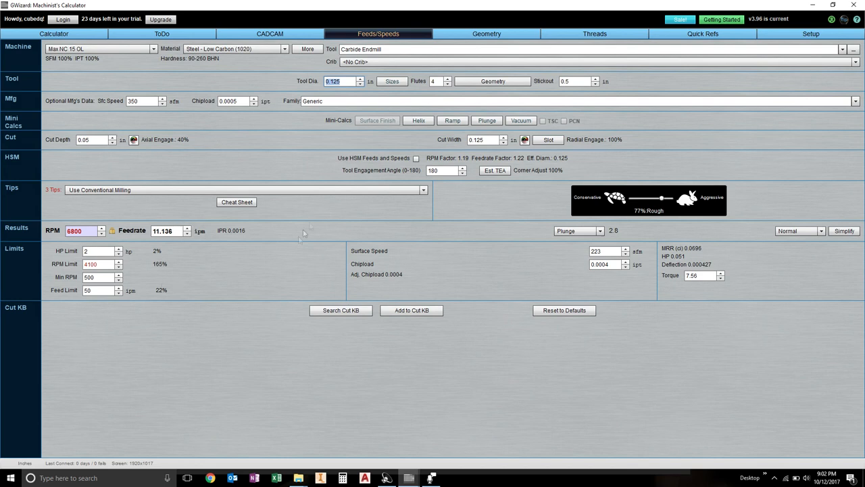
mouse_move(301, 289)
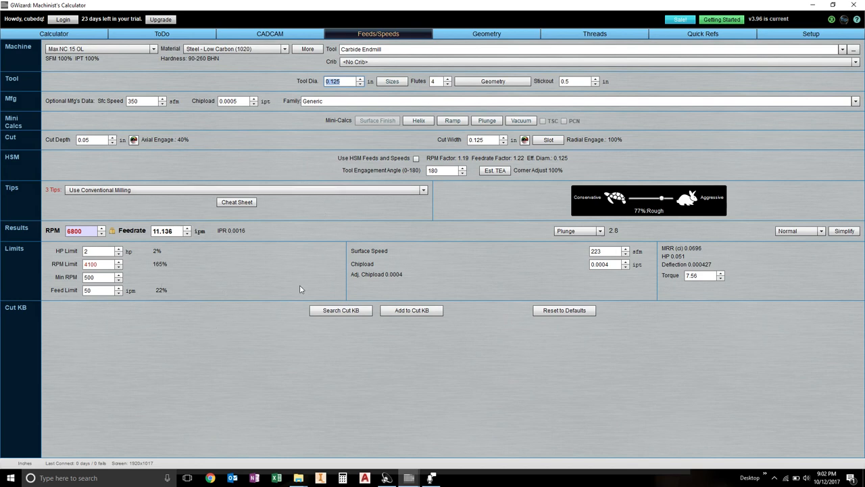
mouse_move(455, 225)
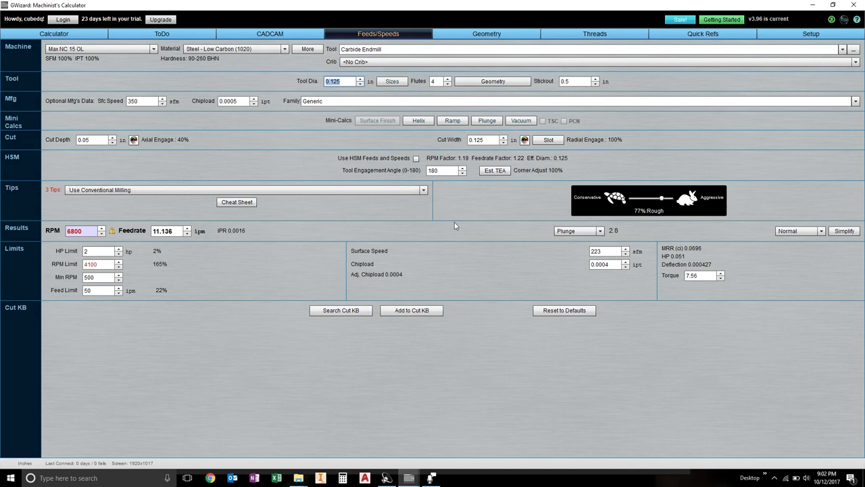
mouse_move(464, 212)
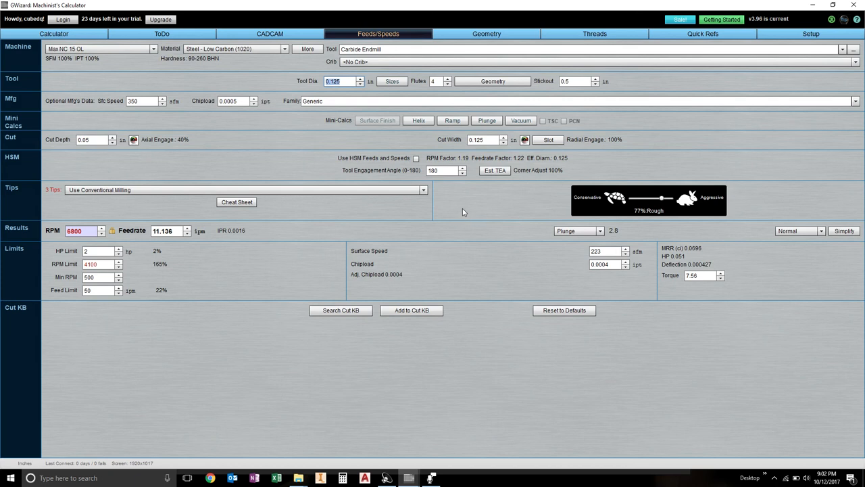
mouse_move(553, 197)
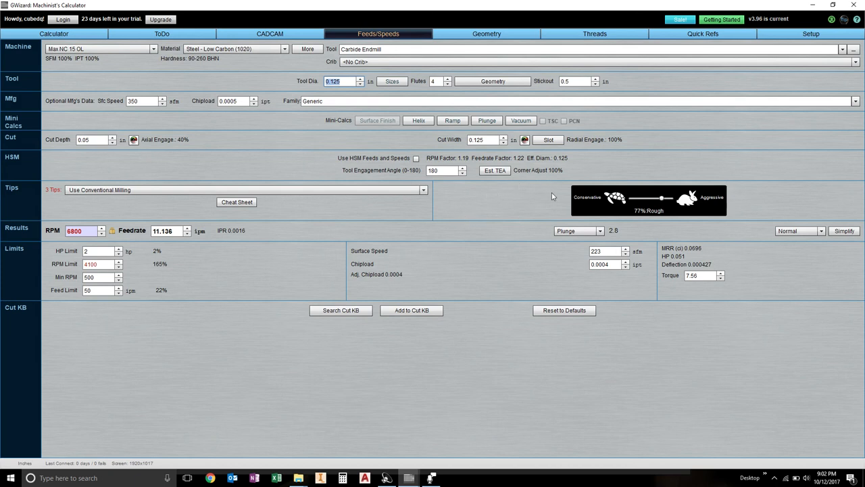